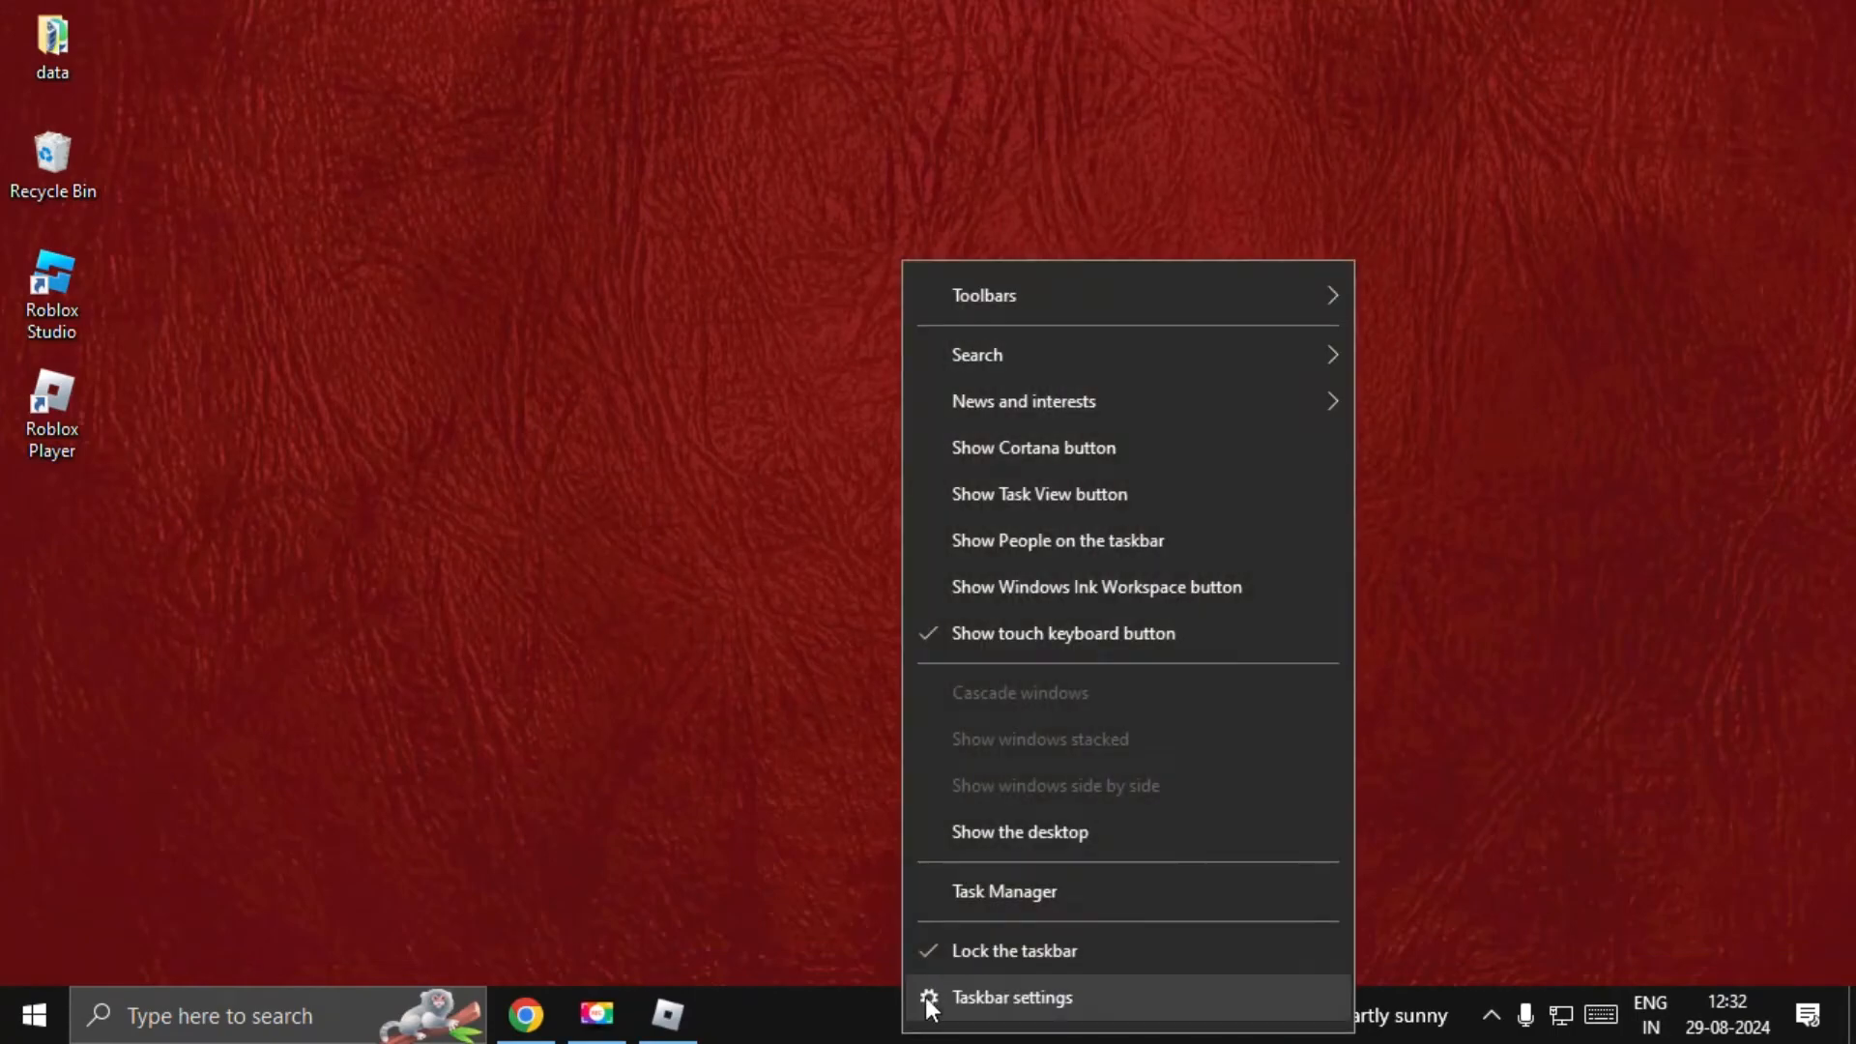
Check the running processes list, then return to the Chrome window
{"action": "left_click", "coordinate": [1003, 891]}
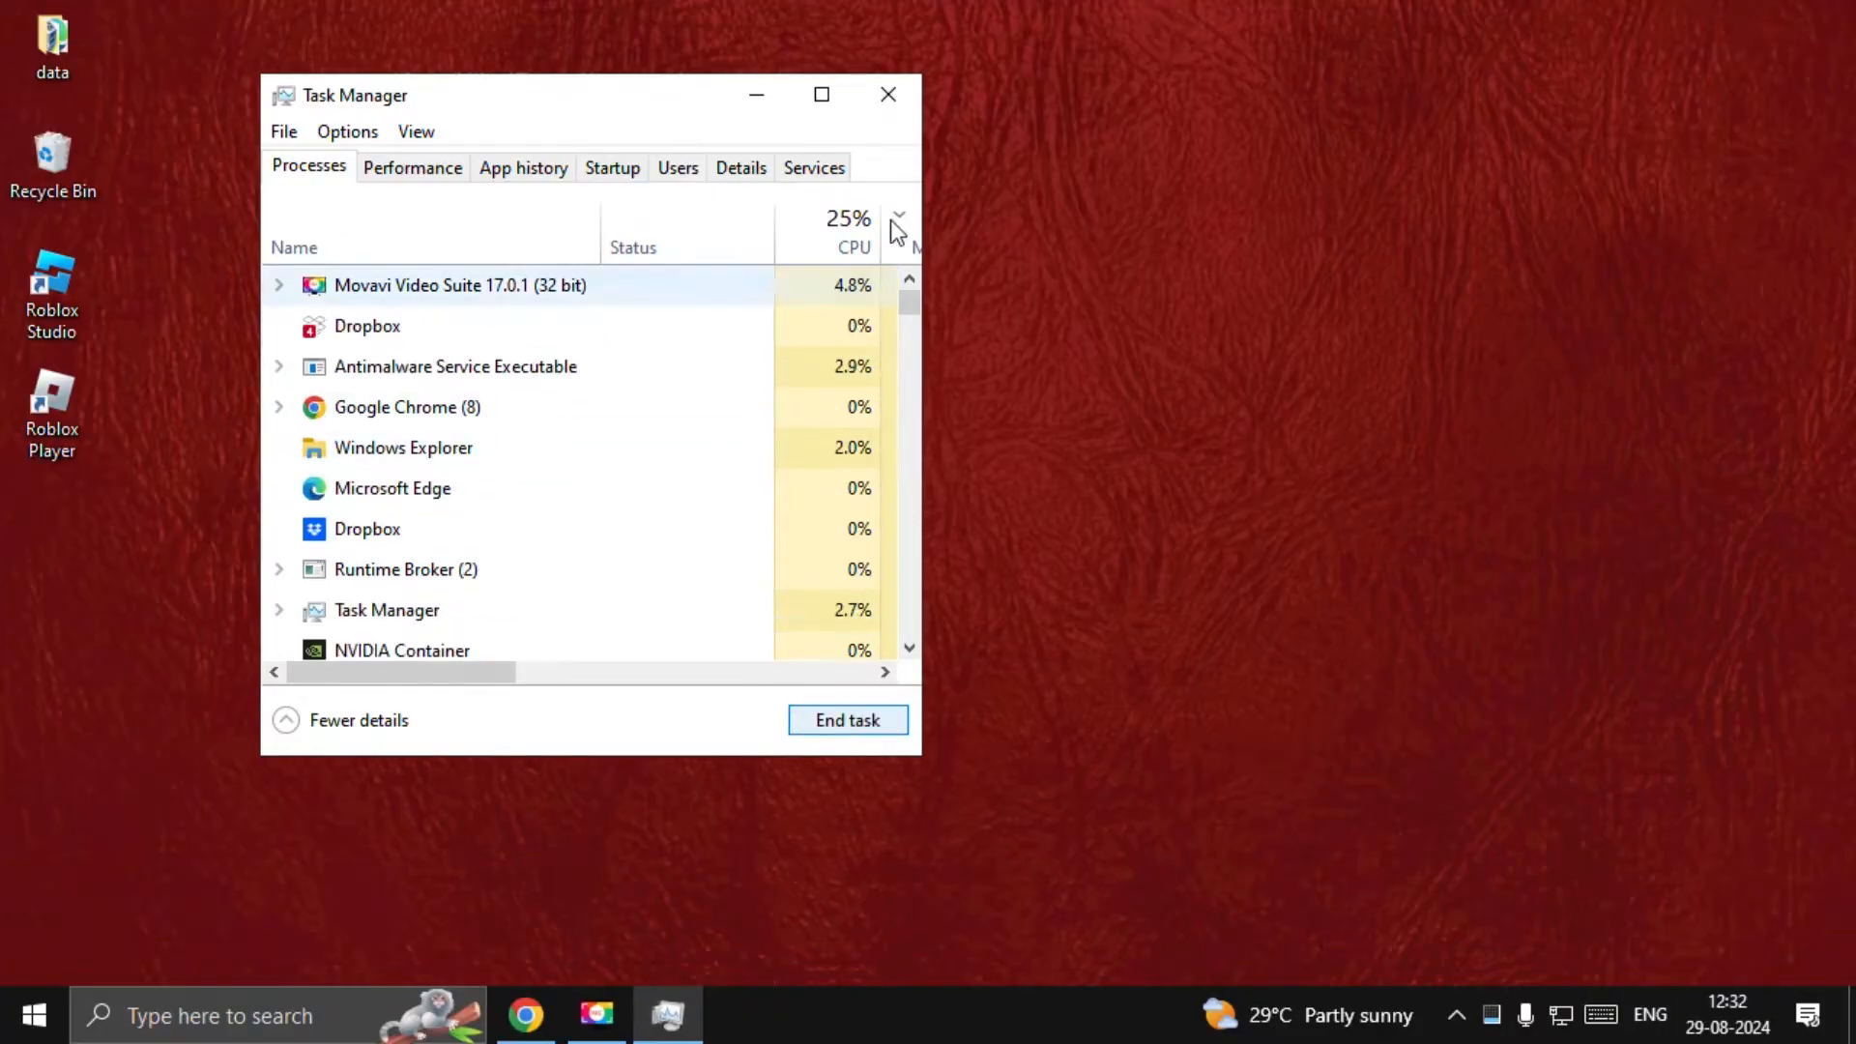
{"action": "left_click", "coordinate": [887, 95]}
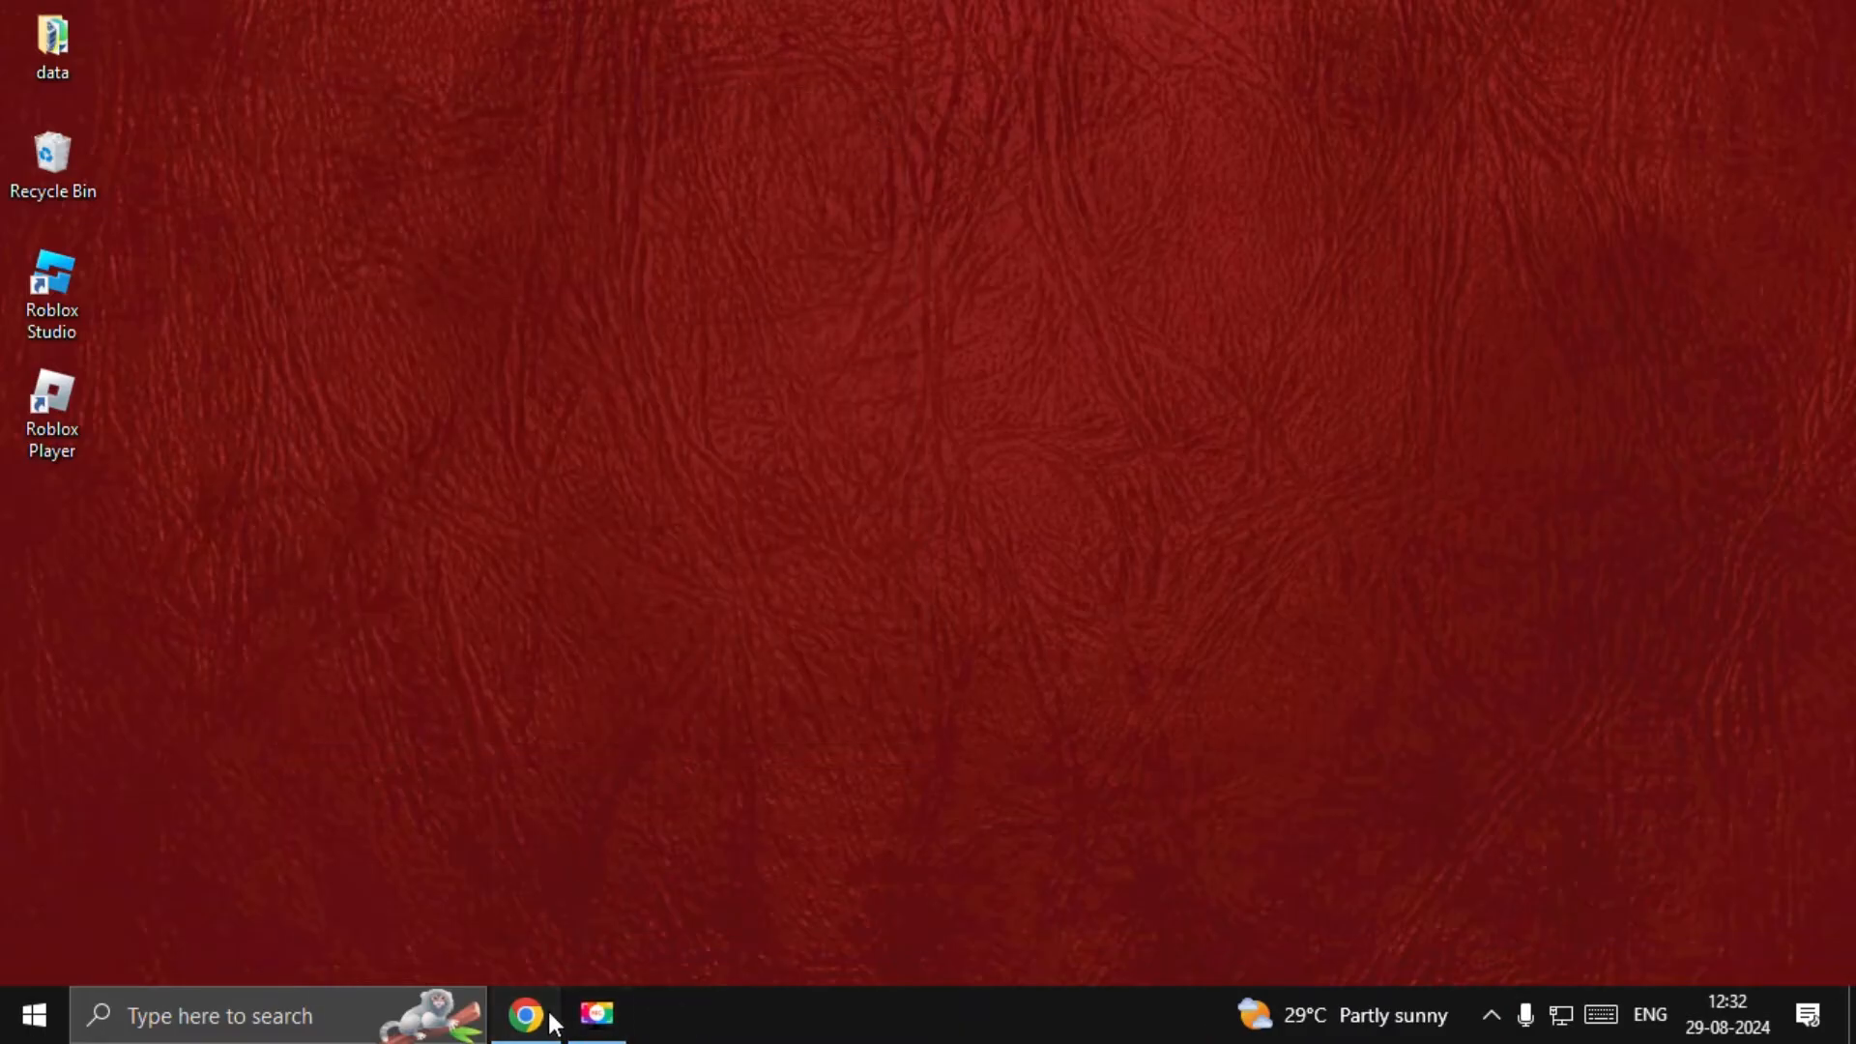
{"action": "left_click", "coordinate": [526, 1016]}
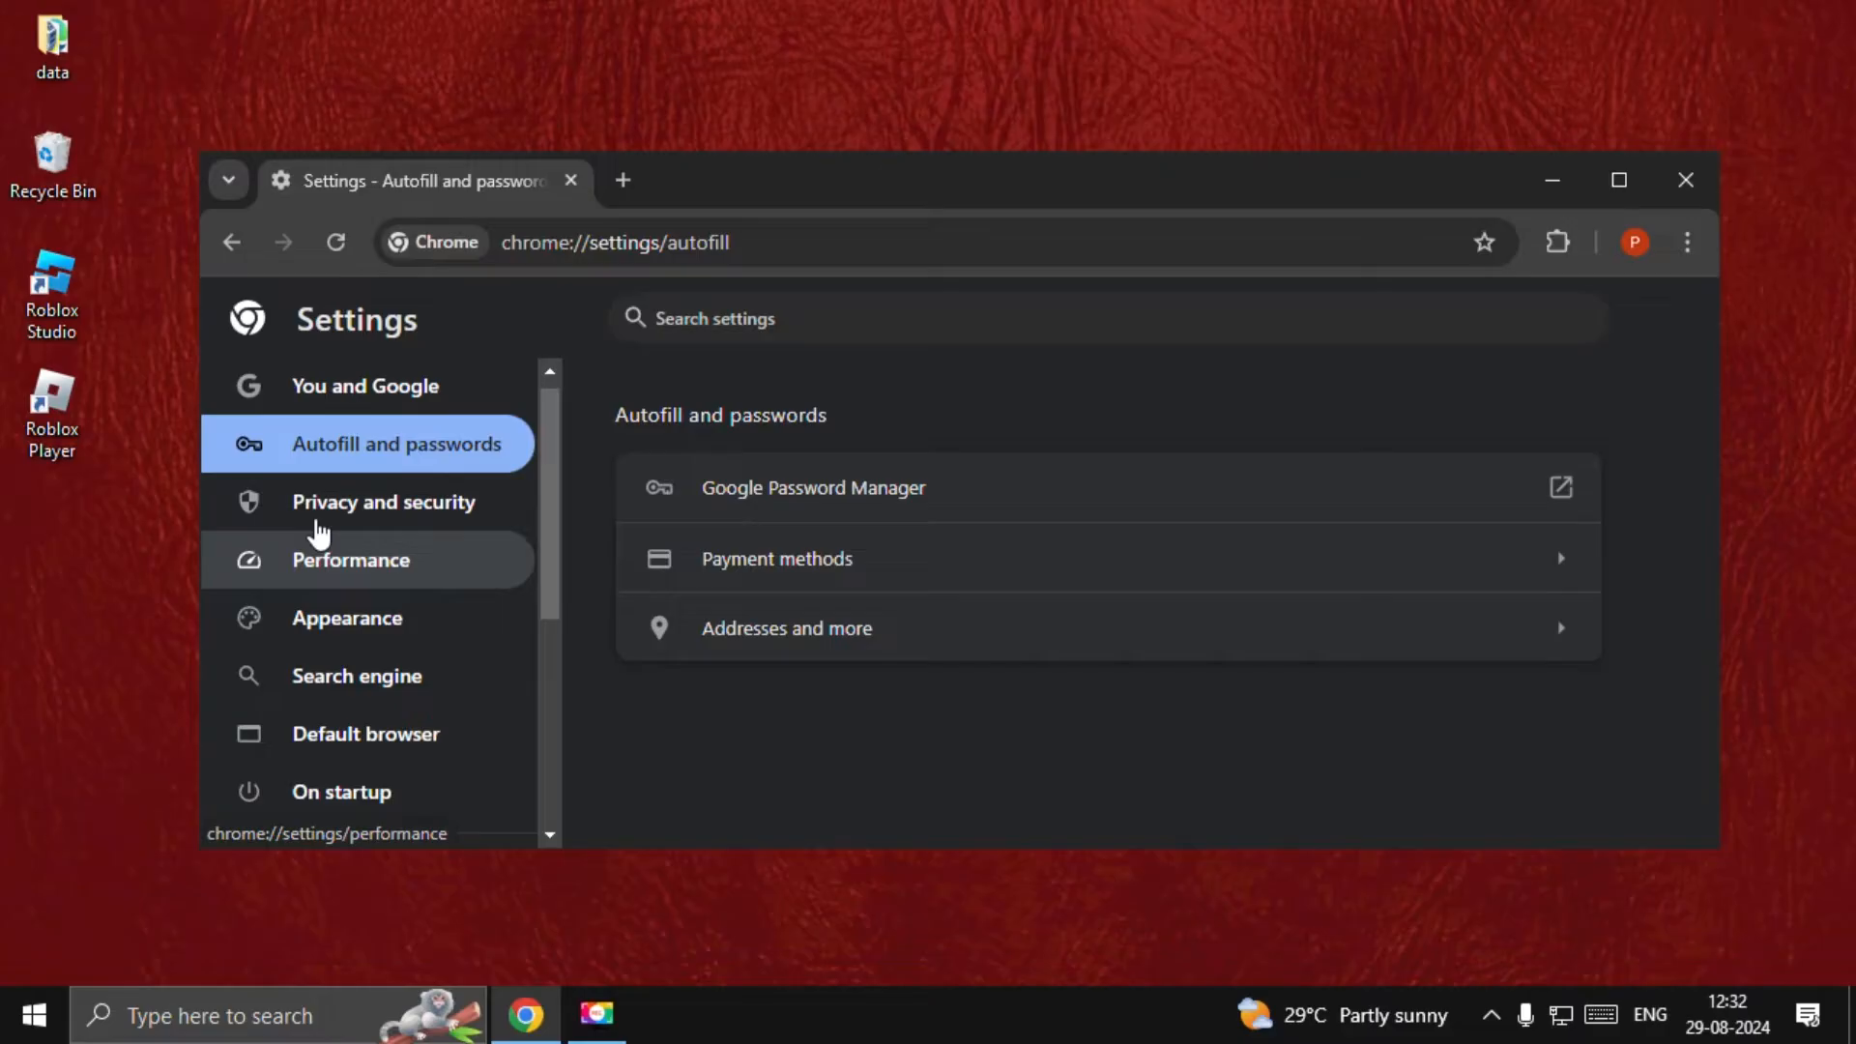
Set Chrome's delete-browsing-data dialog to clear cookies and cache but keep browsing history
{"action": "left_click", "coordinate": [384, 501]}
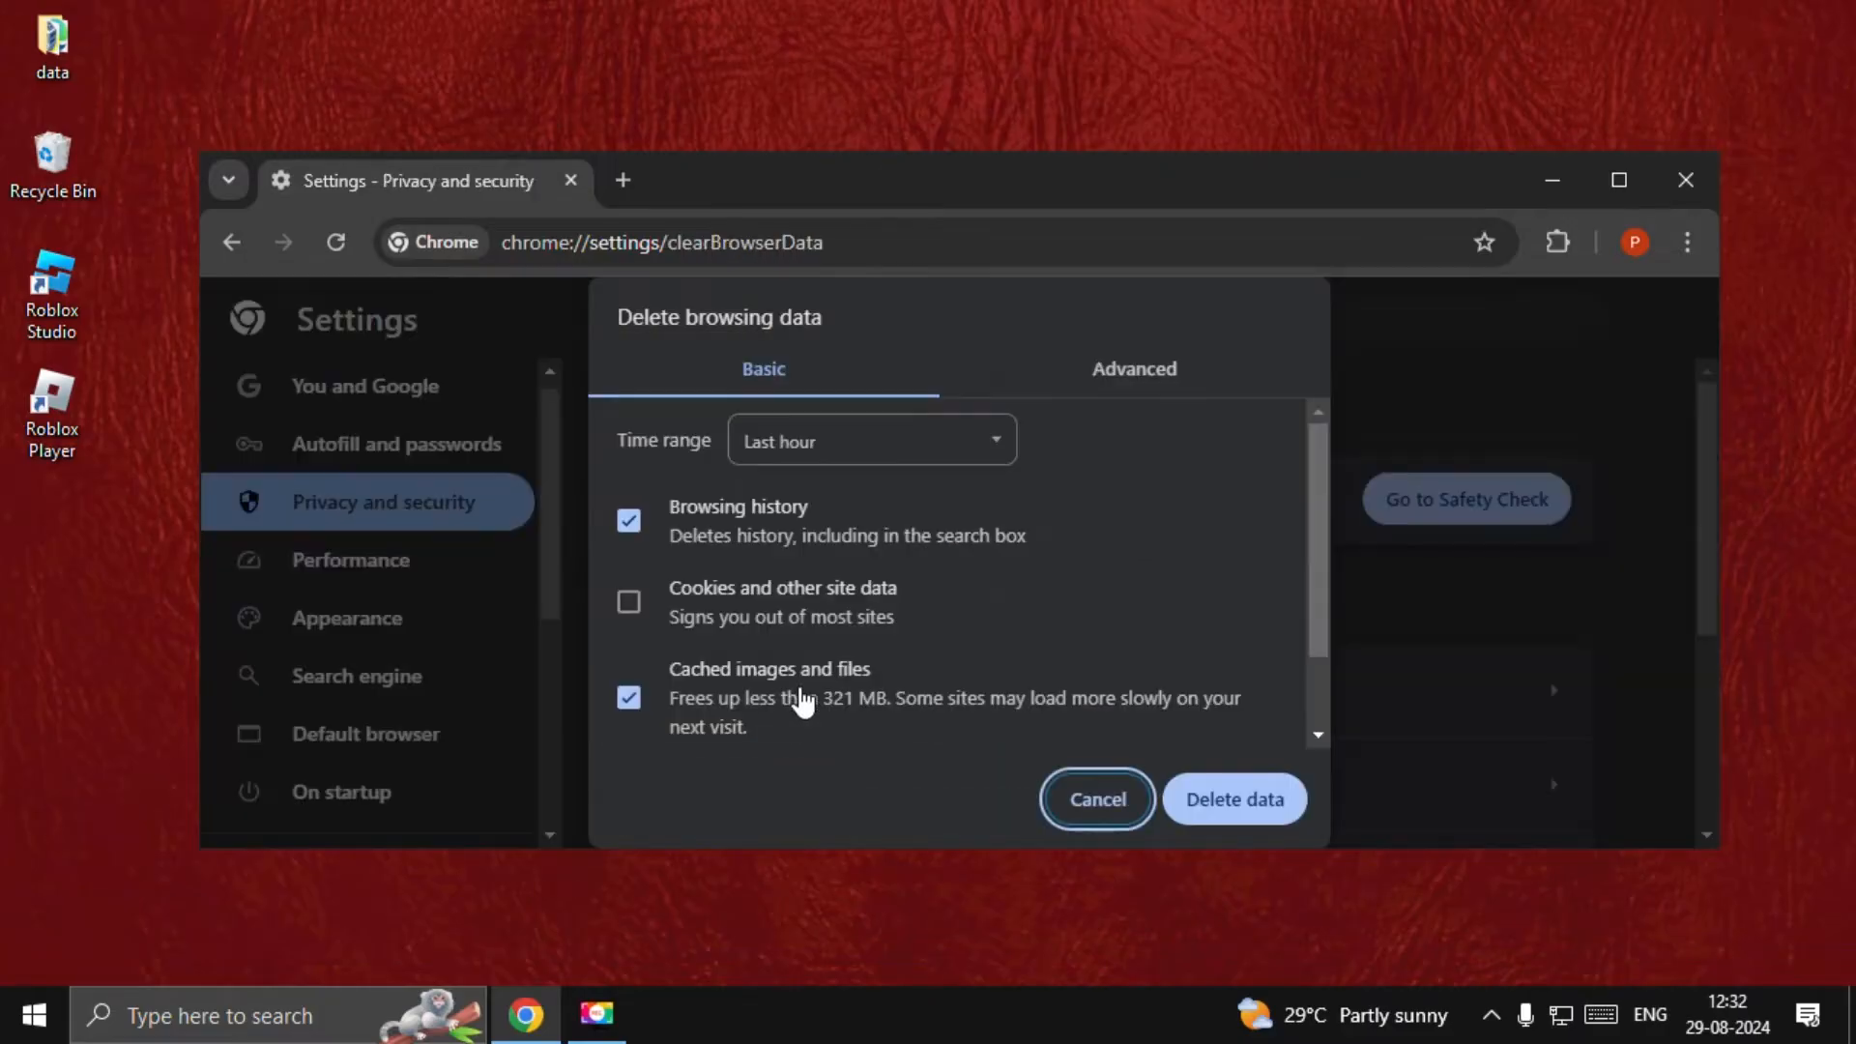
{"action": "left_click", "coordinate": [628, 522]}
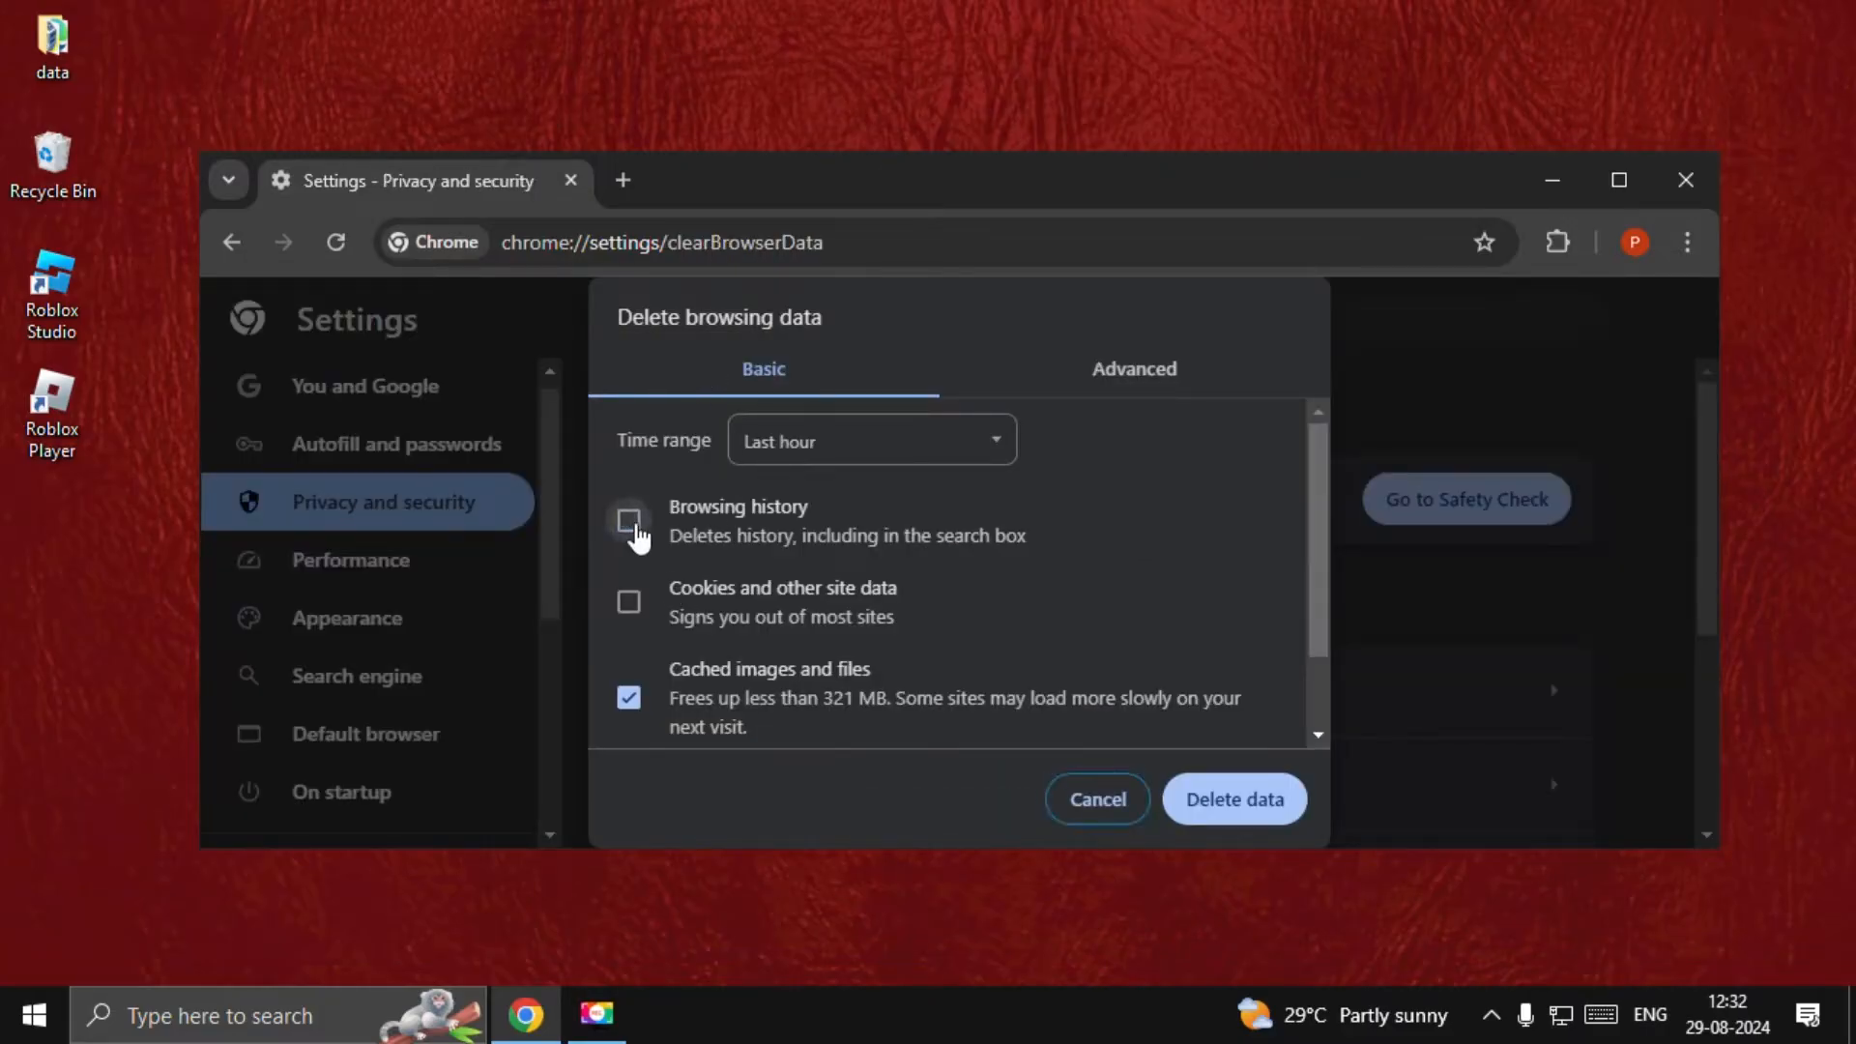
{"action": "left_click", "coordinate": [629, 602]}
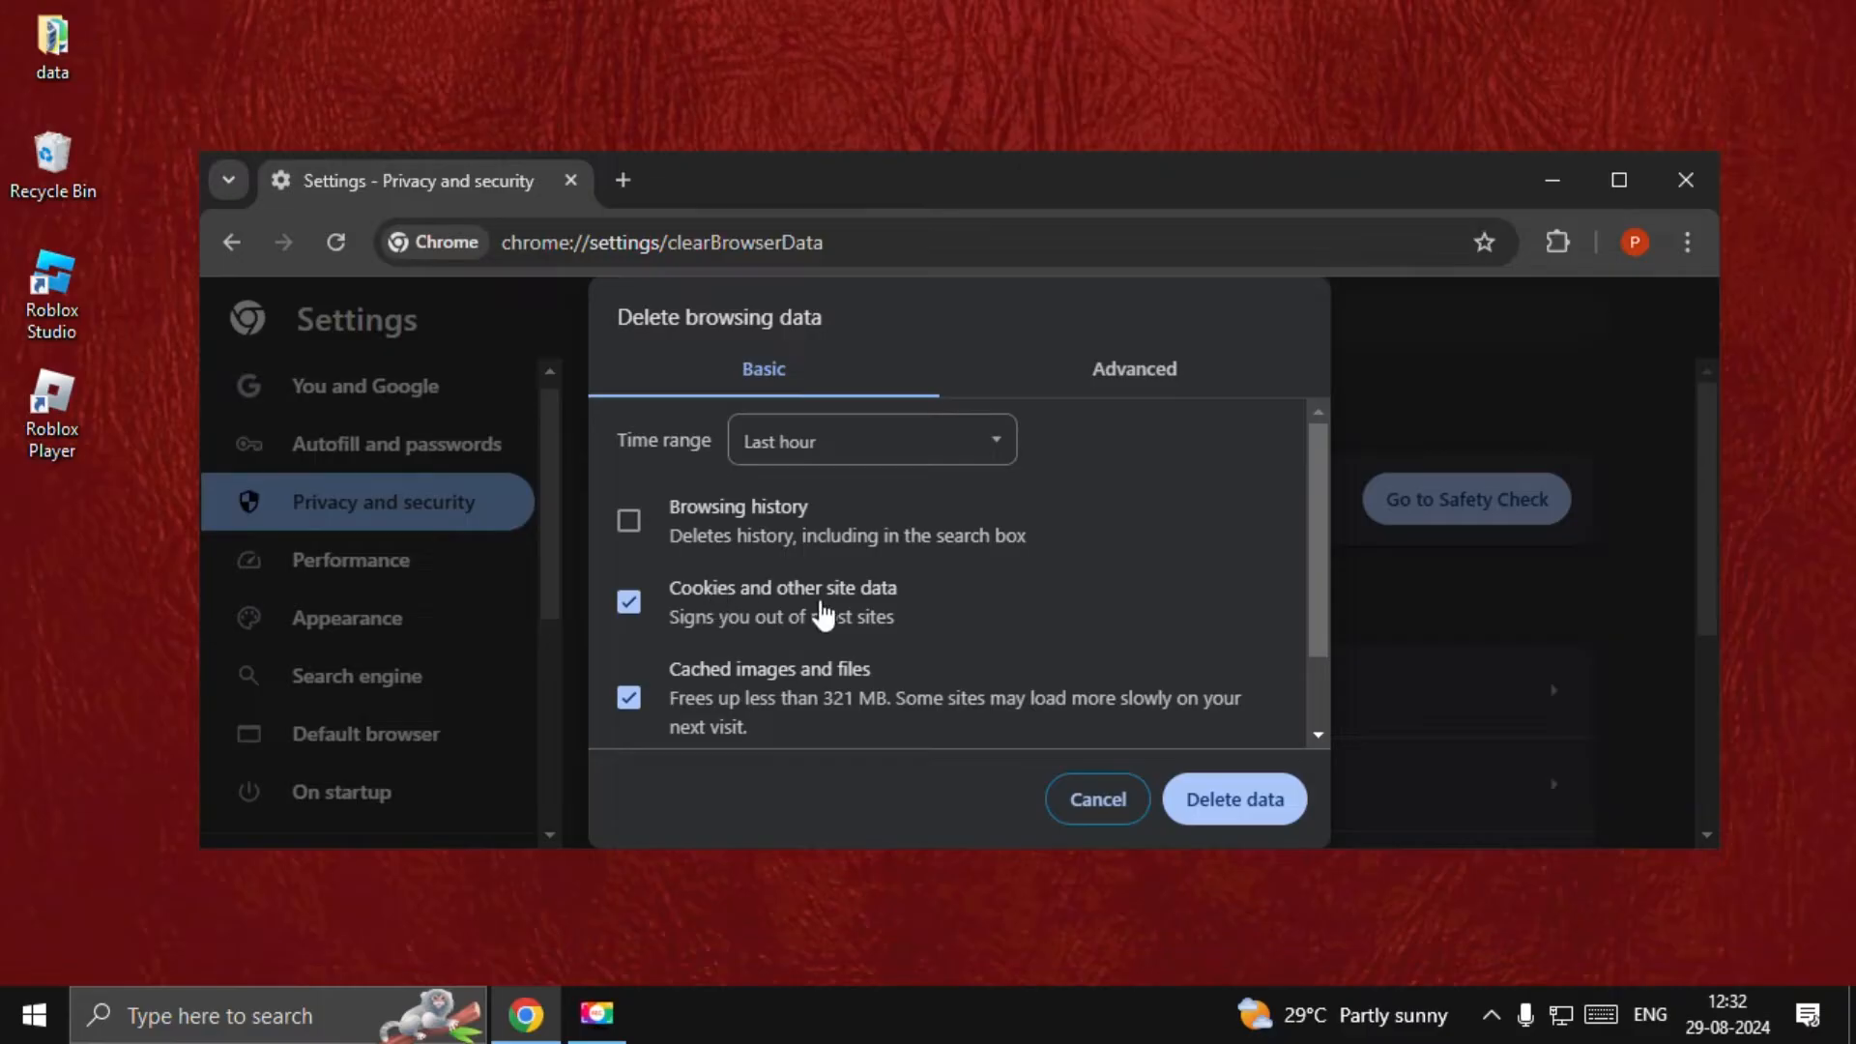
{"action": "mouse_move", "coordinate": [1234, 800]}
{"action": "type", "text": "%localappdata%"}
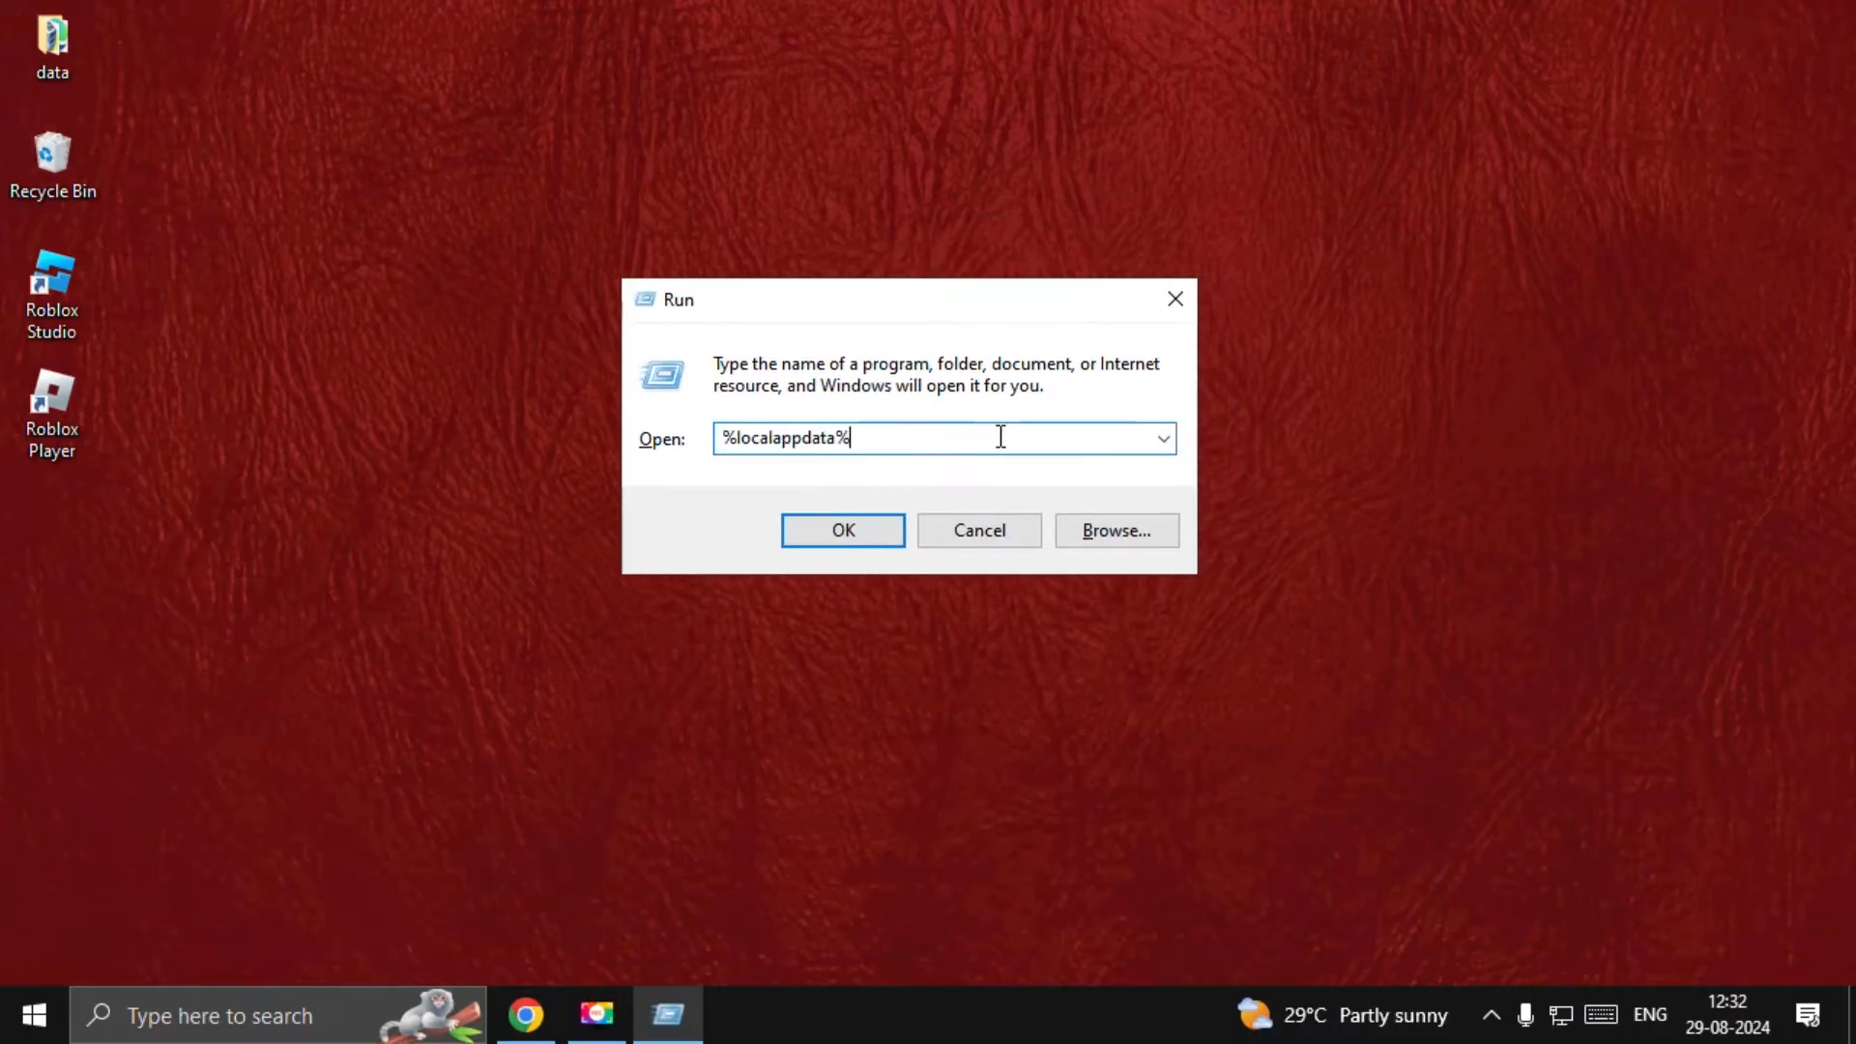
{"action": "mouse_move", "coordinate": [875, 510]}
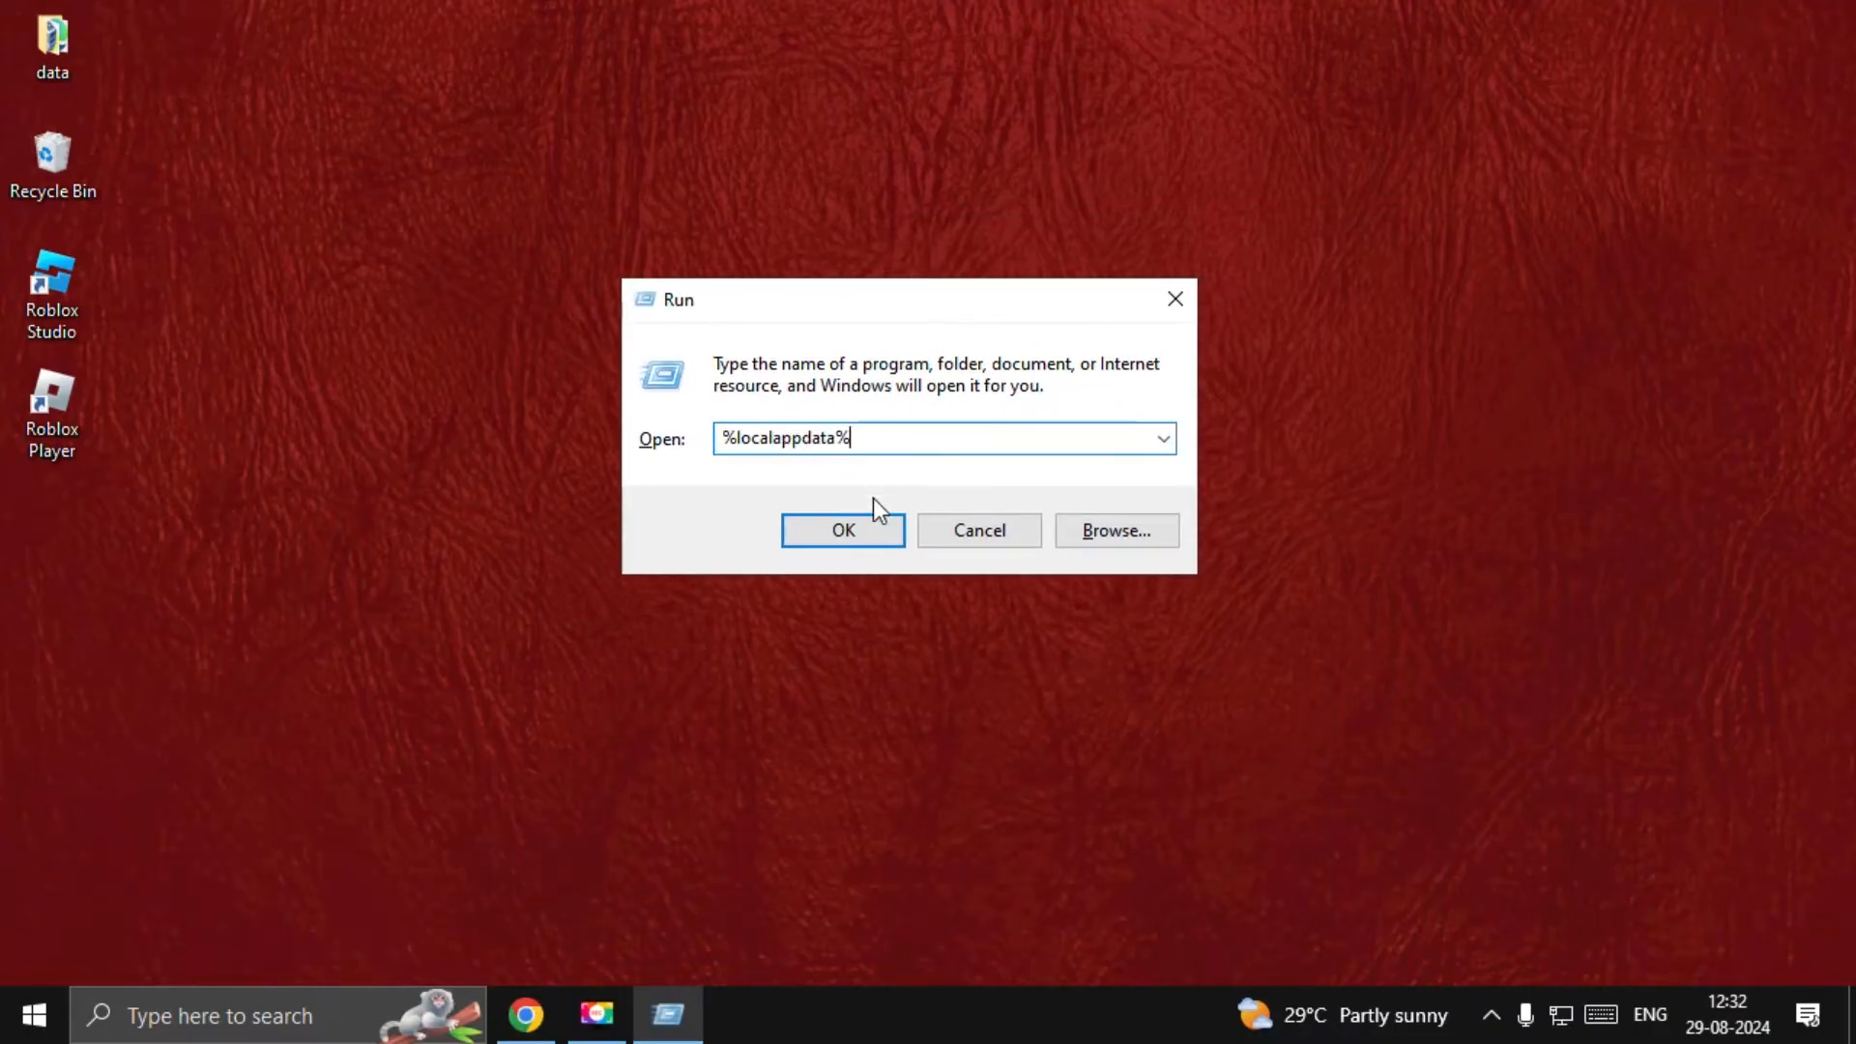
Delete the Roblox folder from %localappdata%\Temp
{"action": "left_click", "coordinate": [842, 529]}
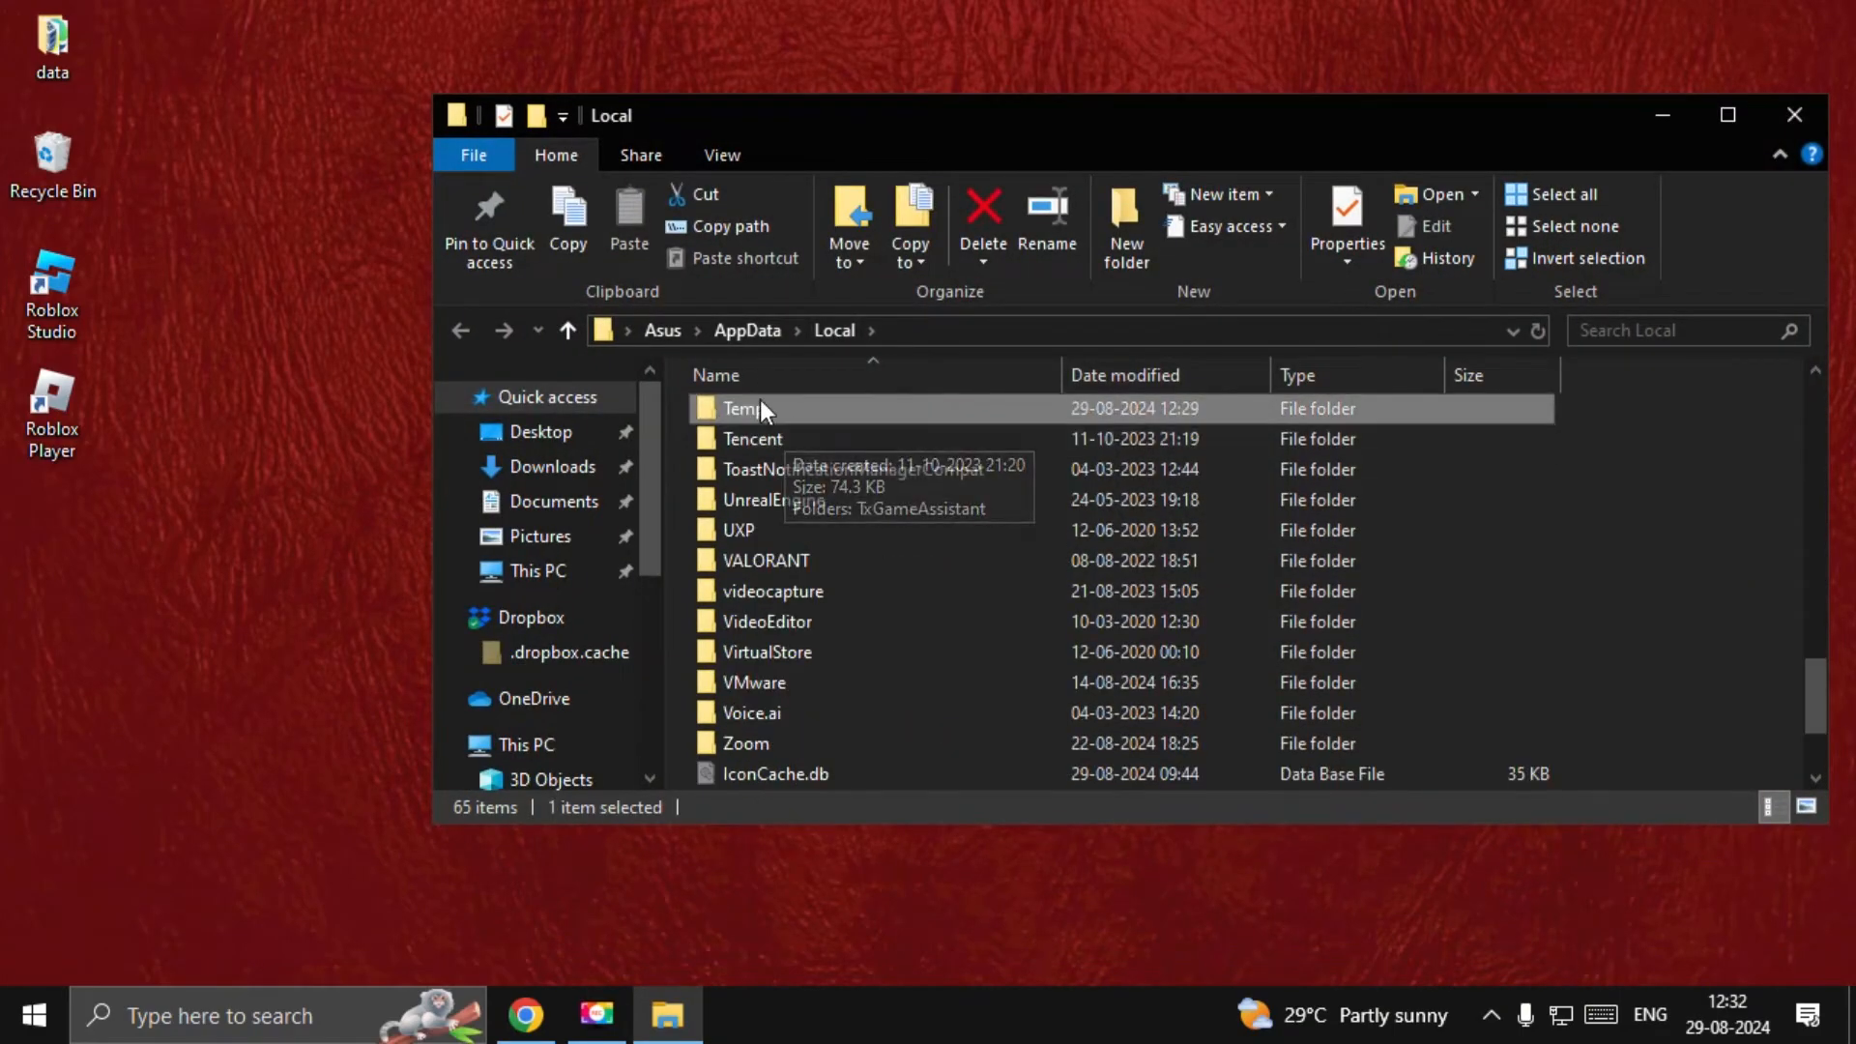
{"action": "double_click", "coordinate": [746, 407]}
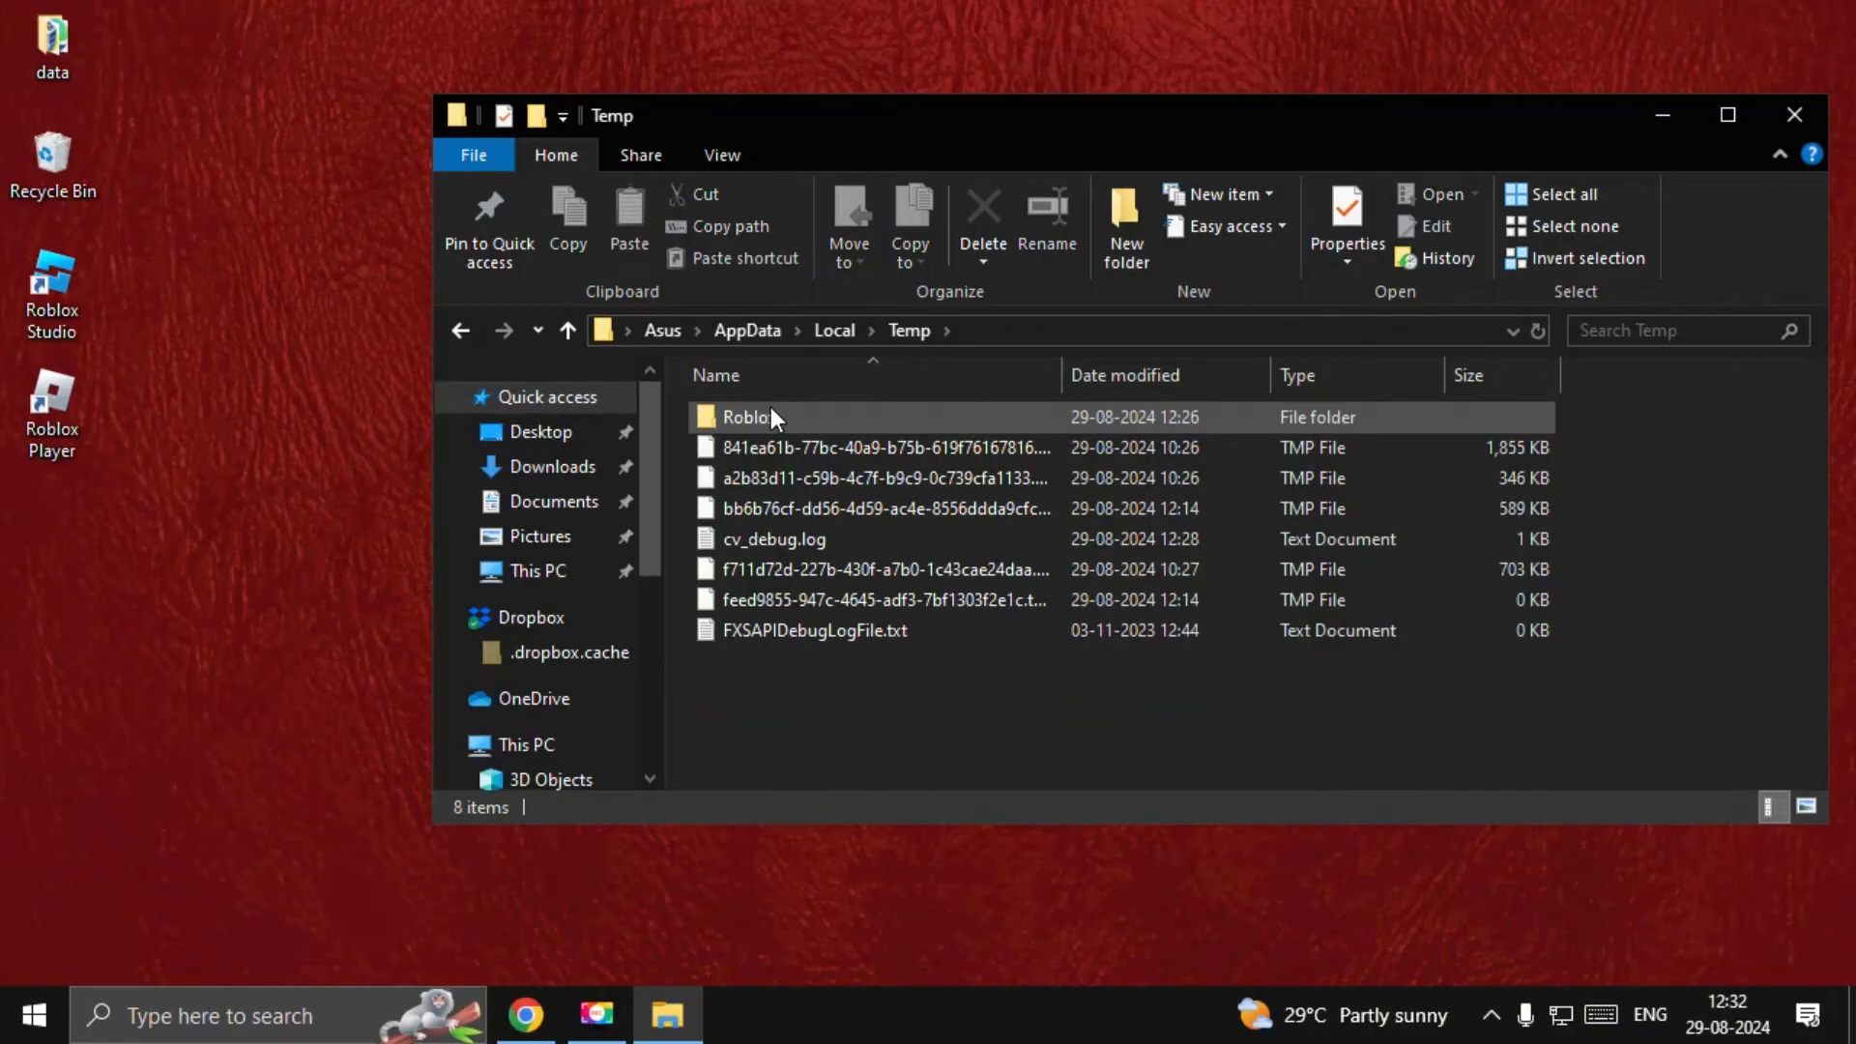
{"action": "right_click", "coordinate": [745, 416]}
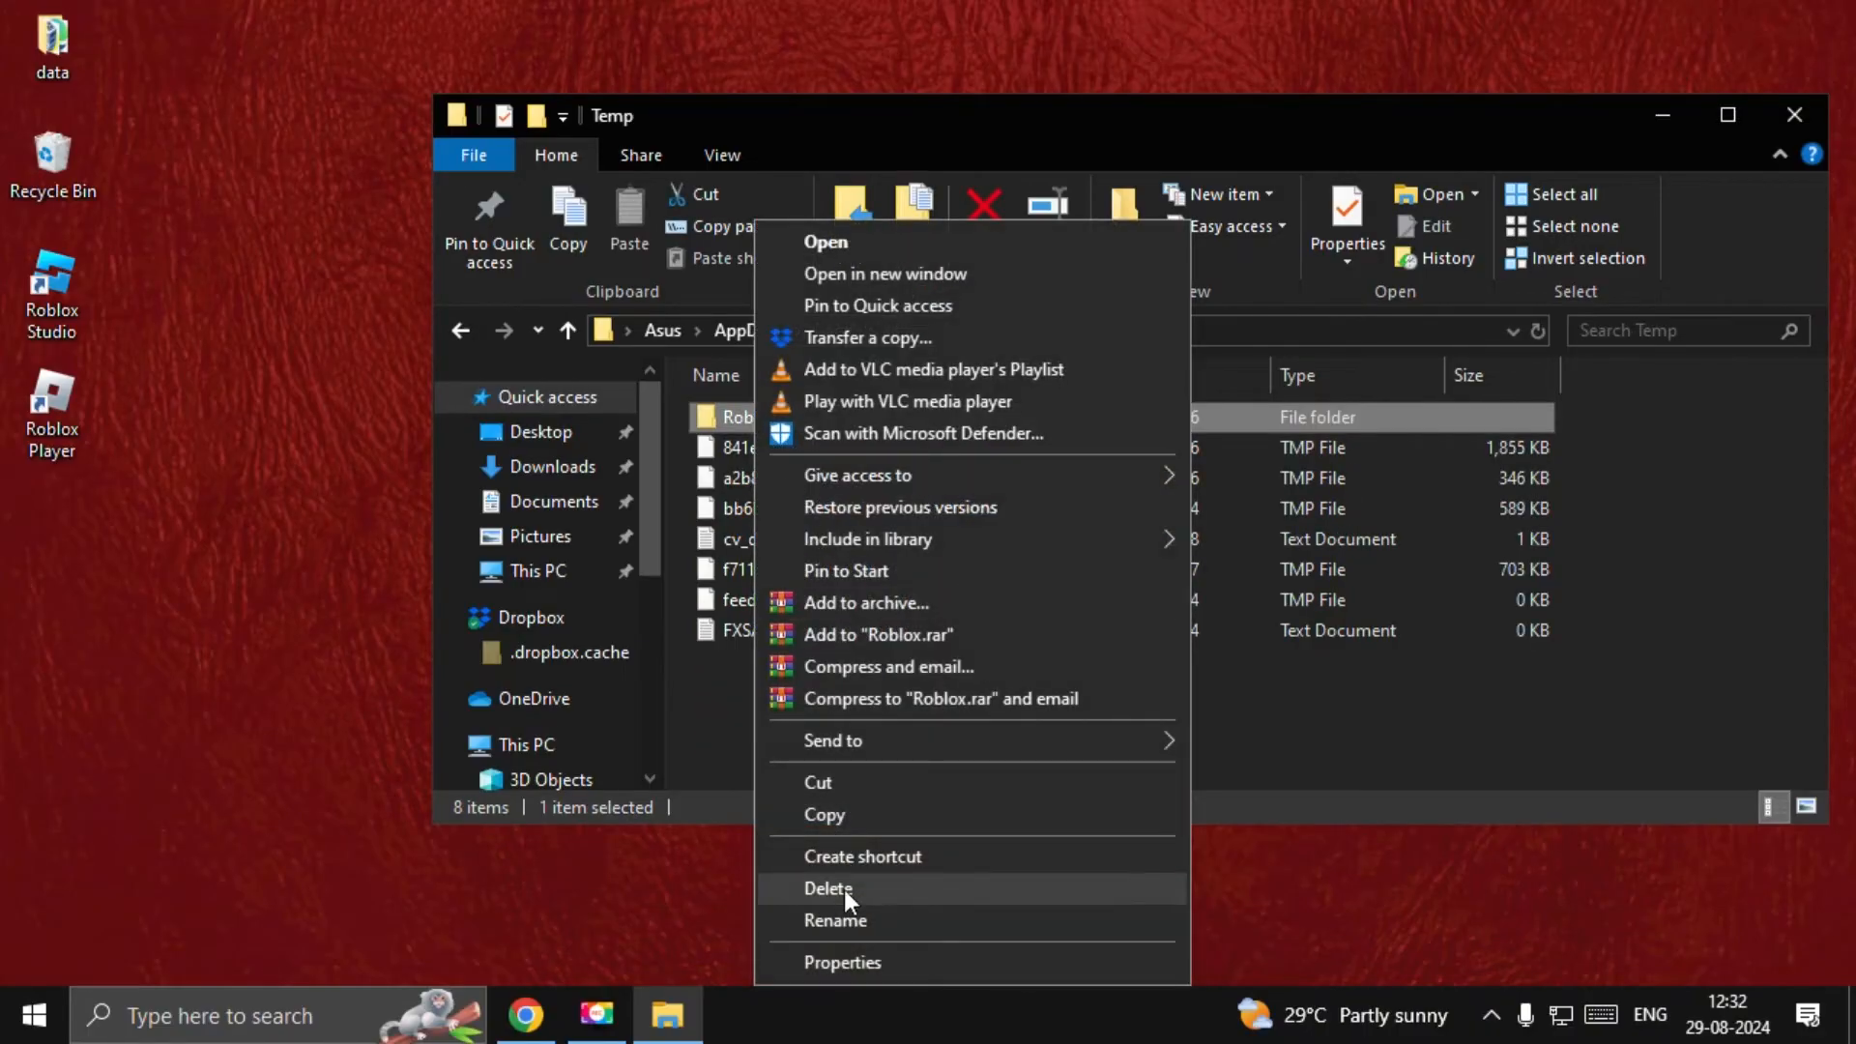
{"action": "left_click", "coordinate": [828, 889]}
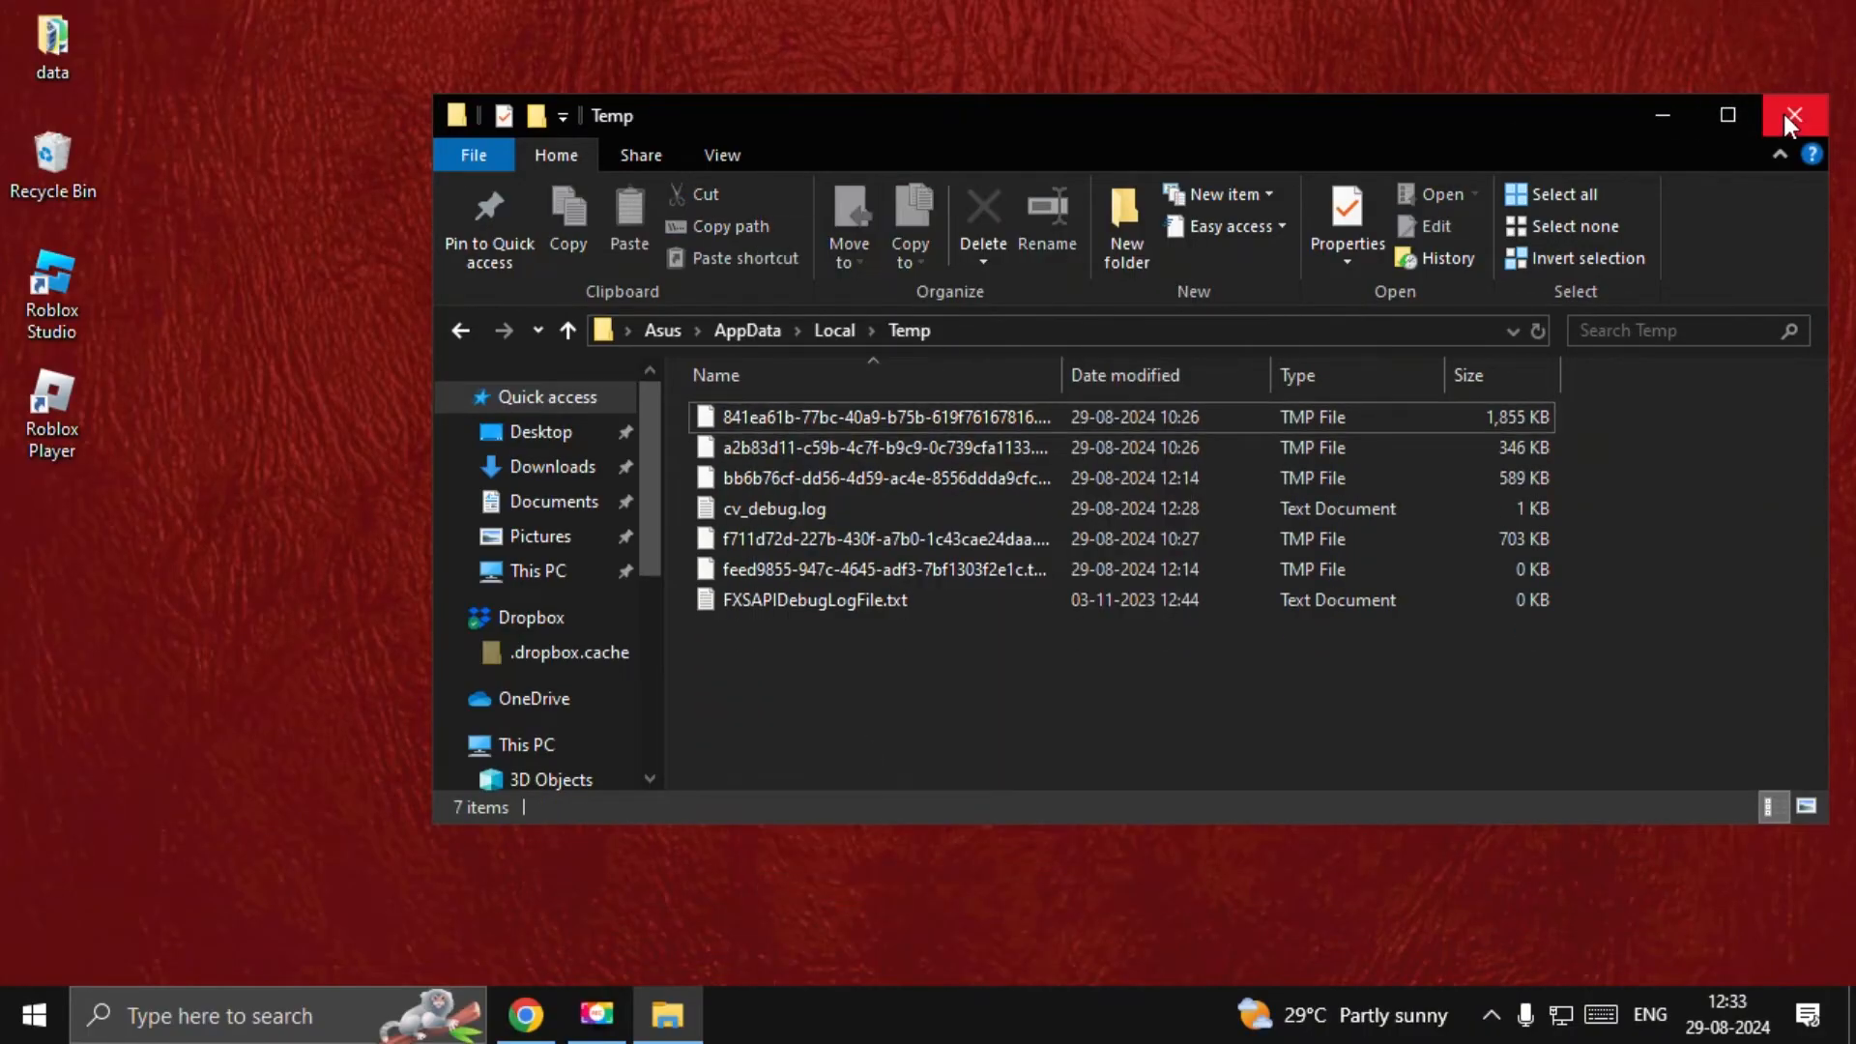
Set the Roblox Player shortcut to always run as administrator, then search 'de' for Device Manager
{"action": "right_click", "coordinate": [52, 402]}
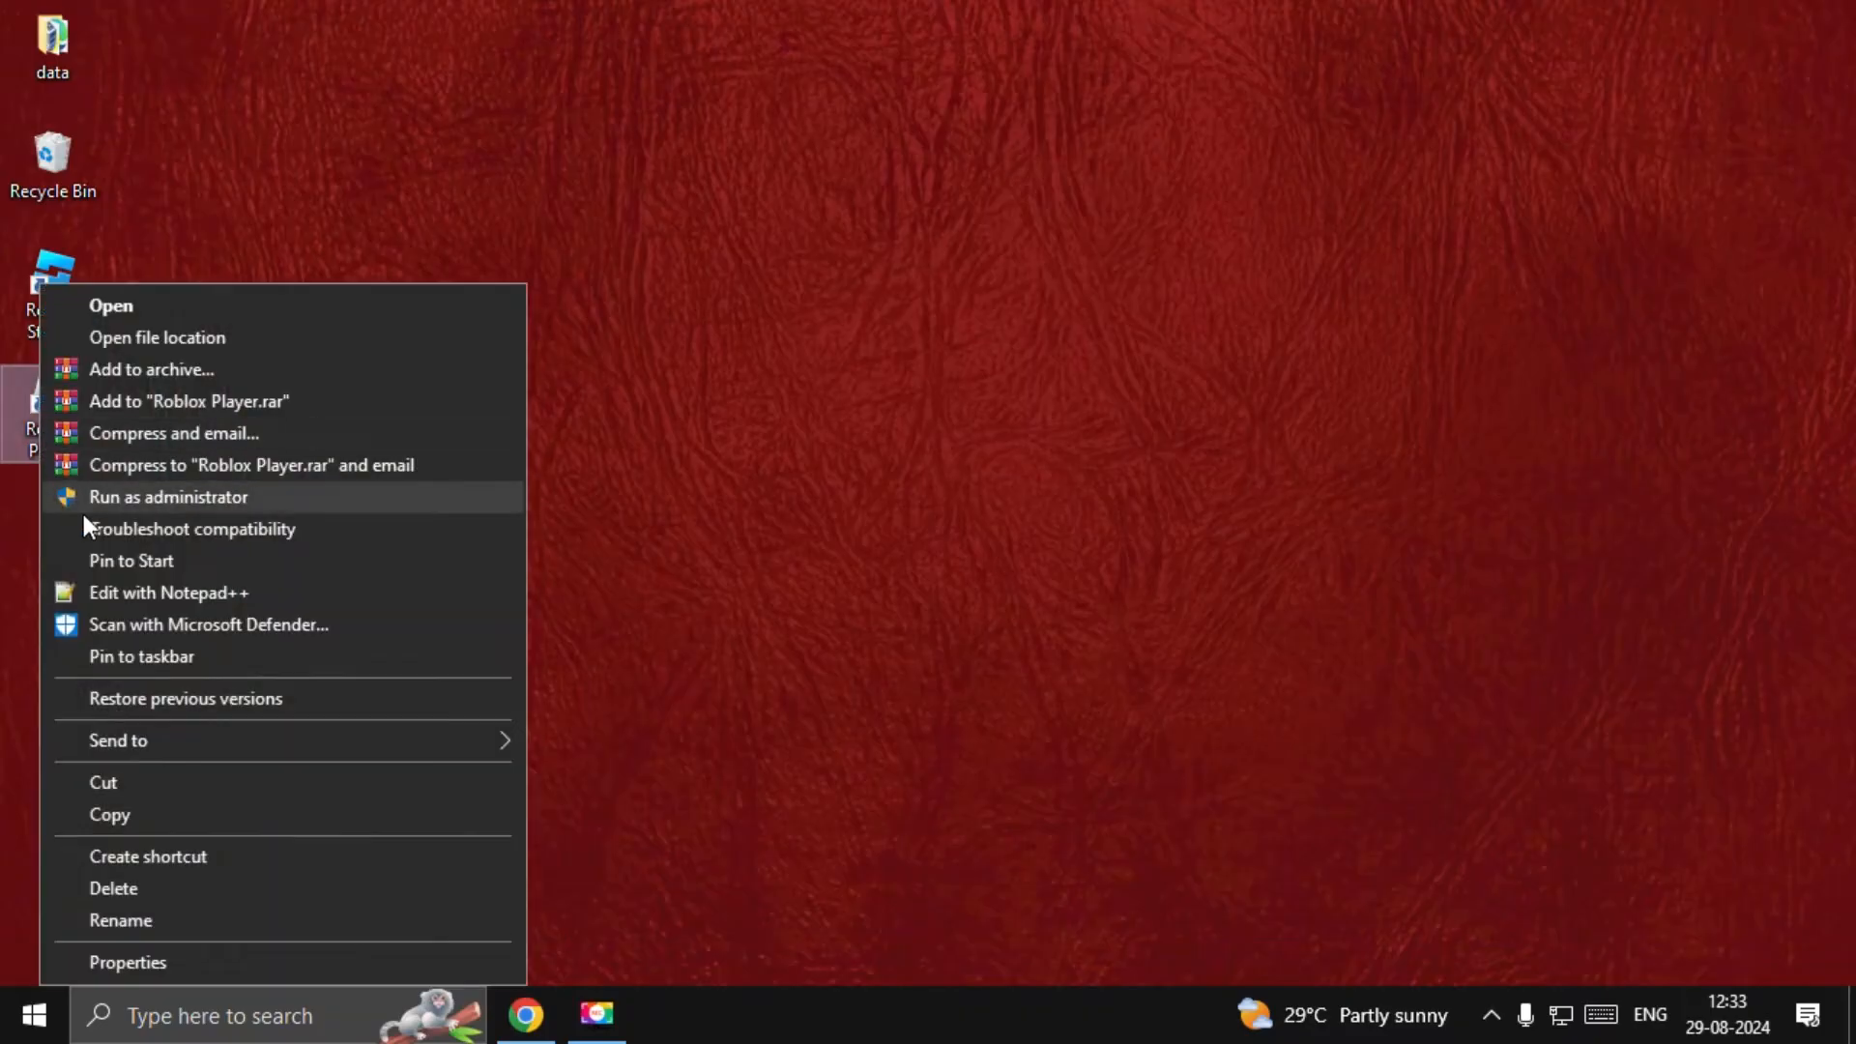
{"action": "left_click", "coordinate": [127, 961]}
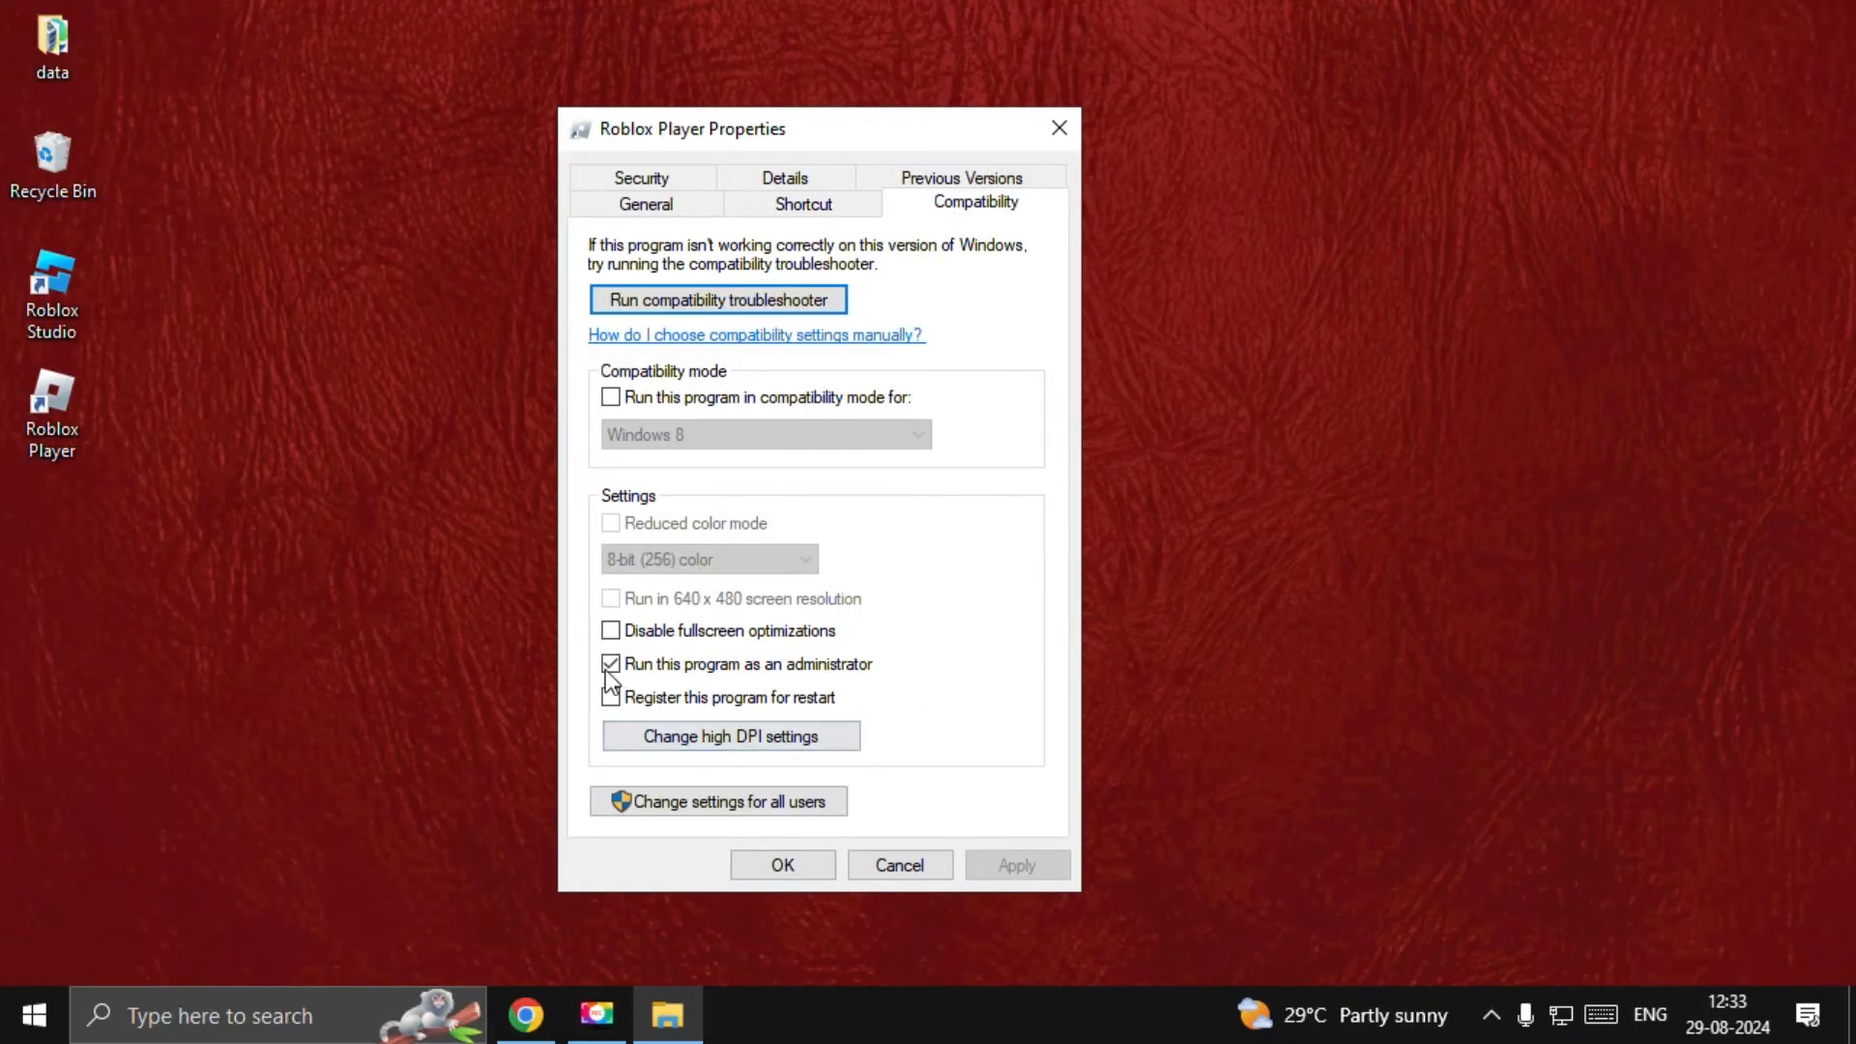
{"action": "left_click", "coordinate": [782, 864]}
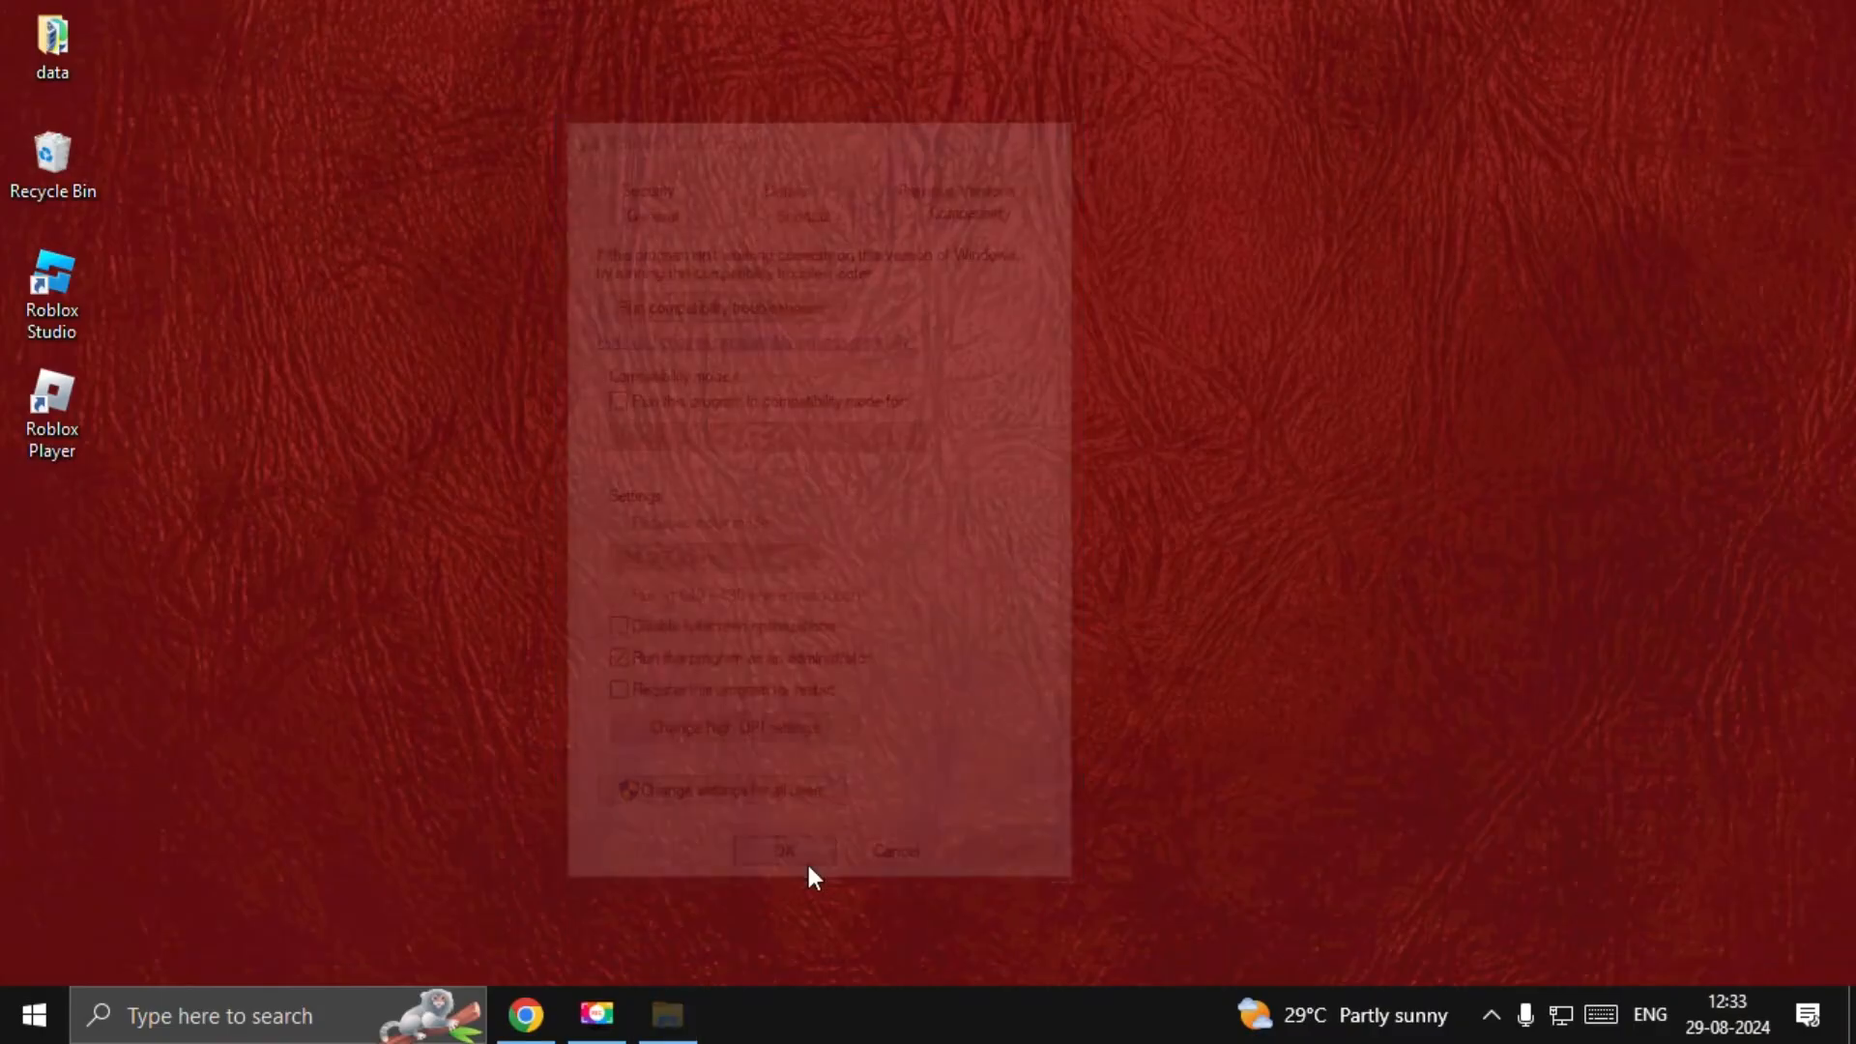
{"action": "type", "text": "de"}
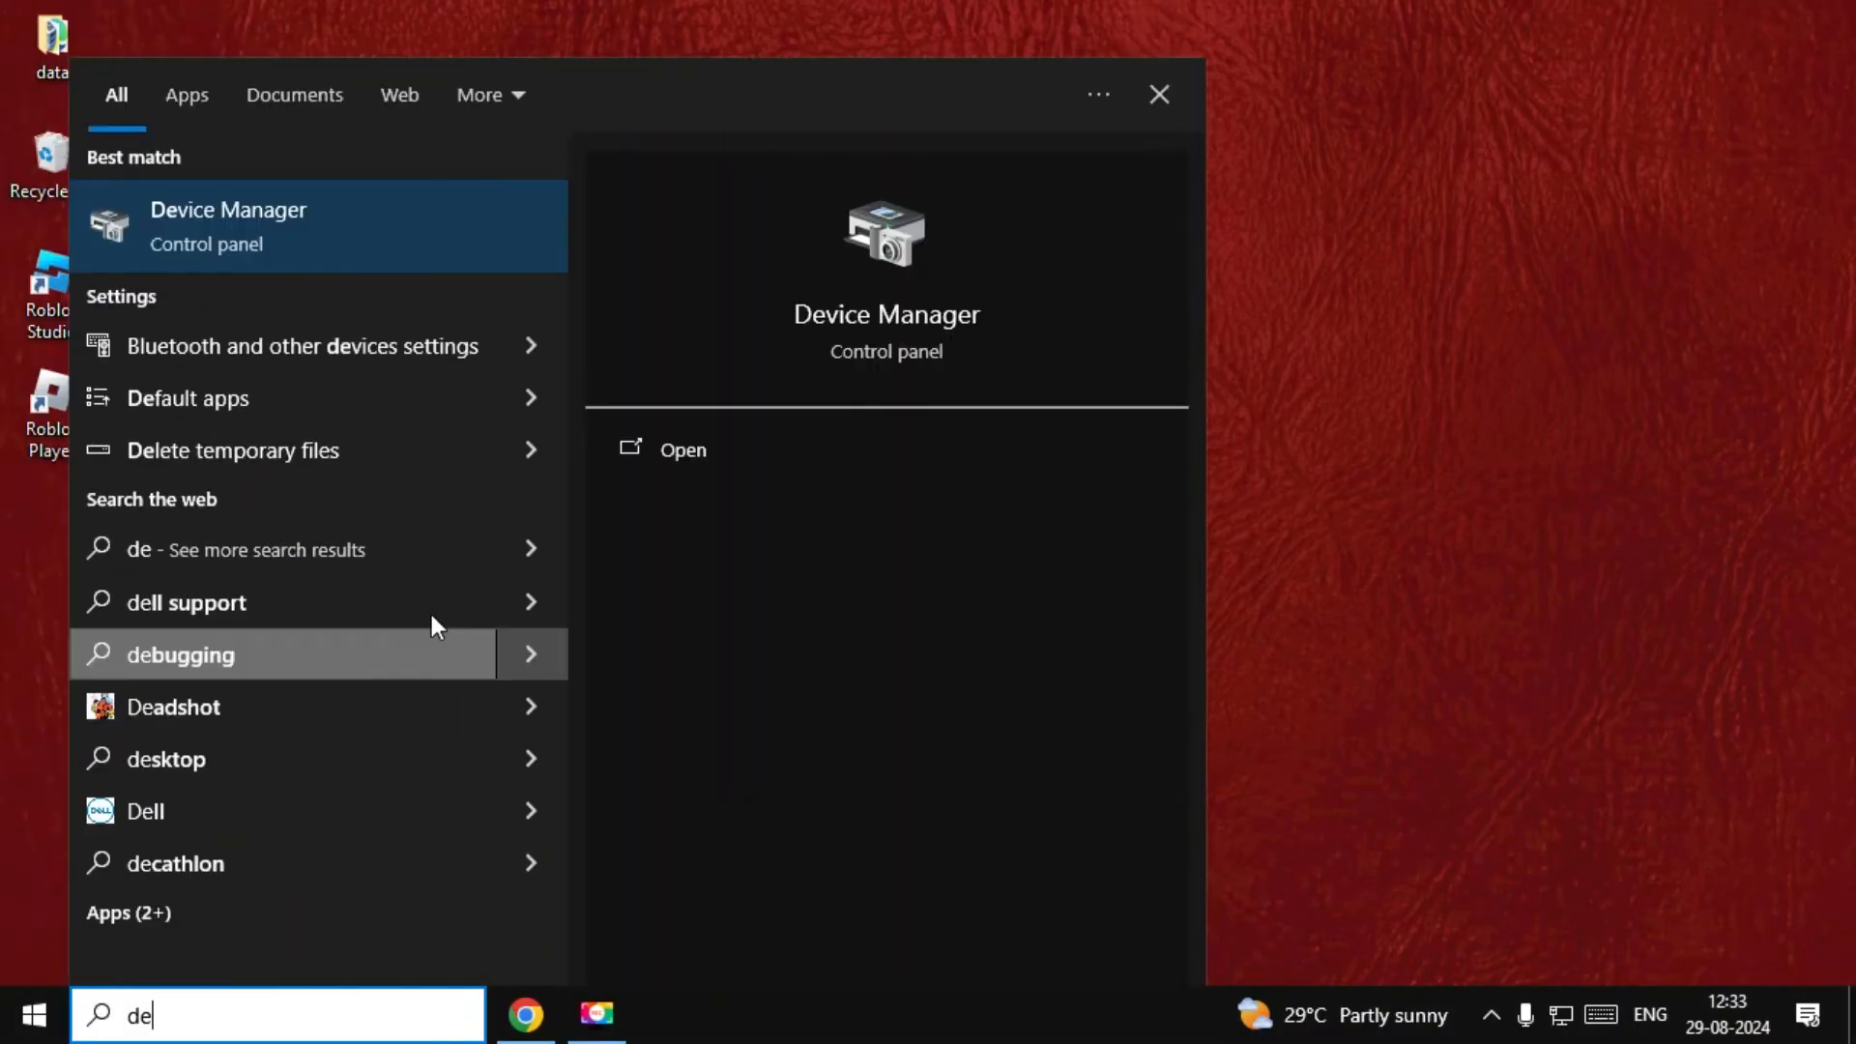
Start an automatic driver search for the NVIDIA GeForce GT 710 from its Driver properties
{"action": "left_click", "coordinate": [682, 448]}
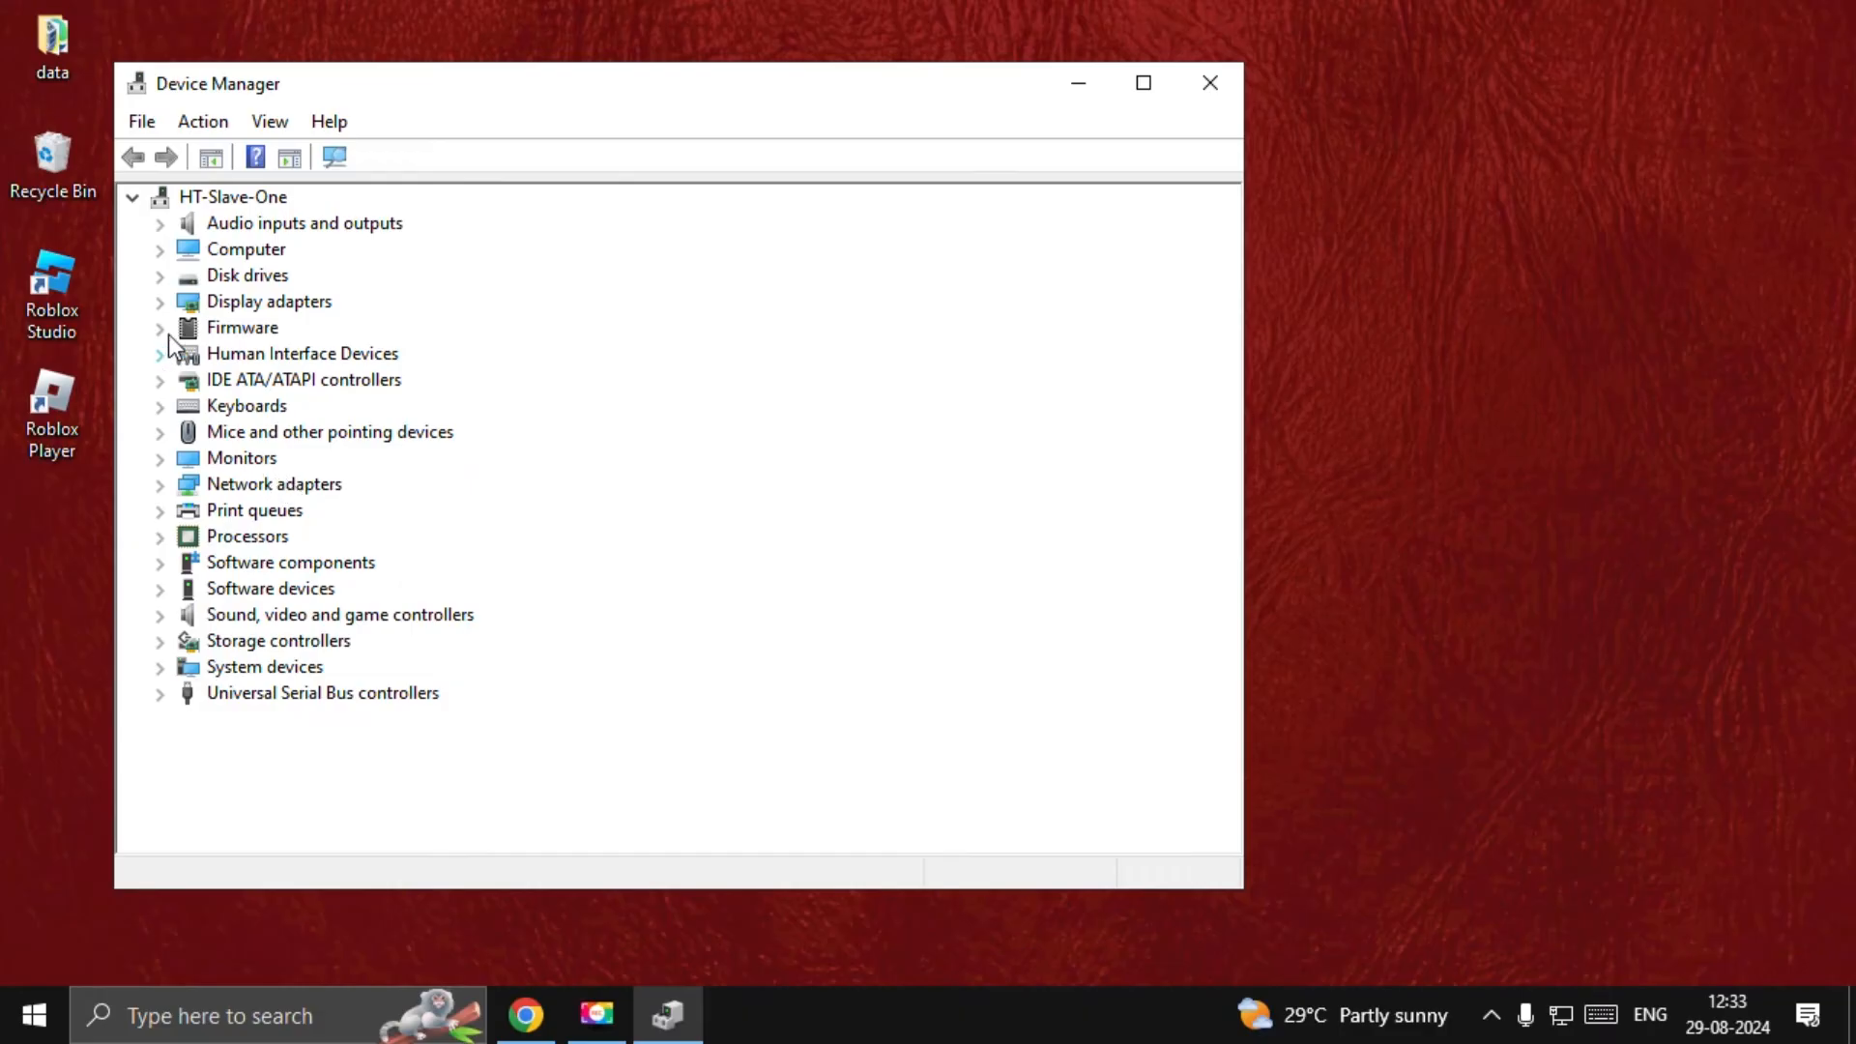
{"action": "right_click", "coordinate": [321, 327]}
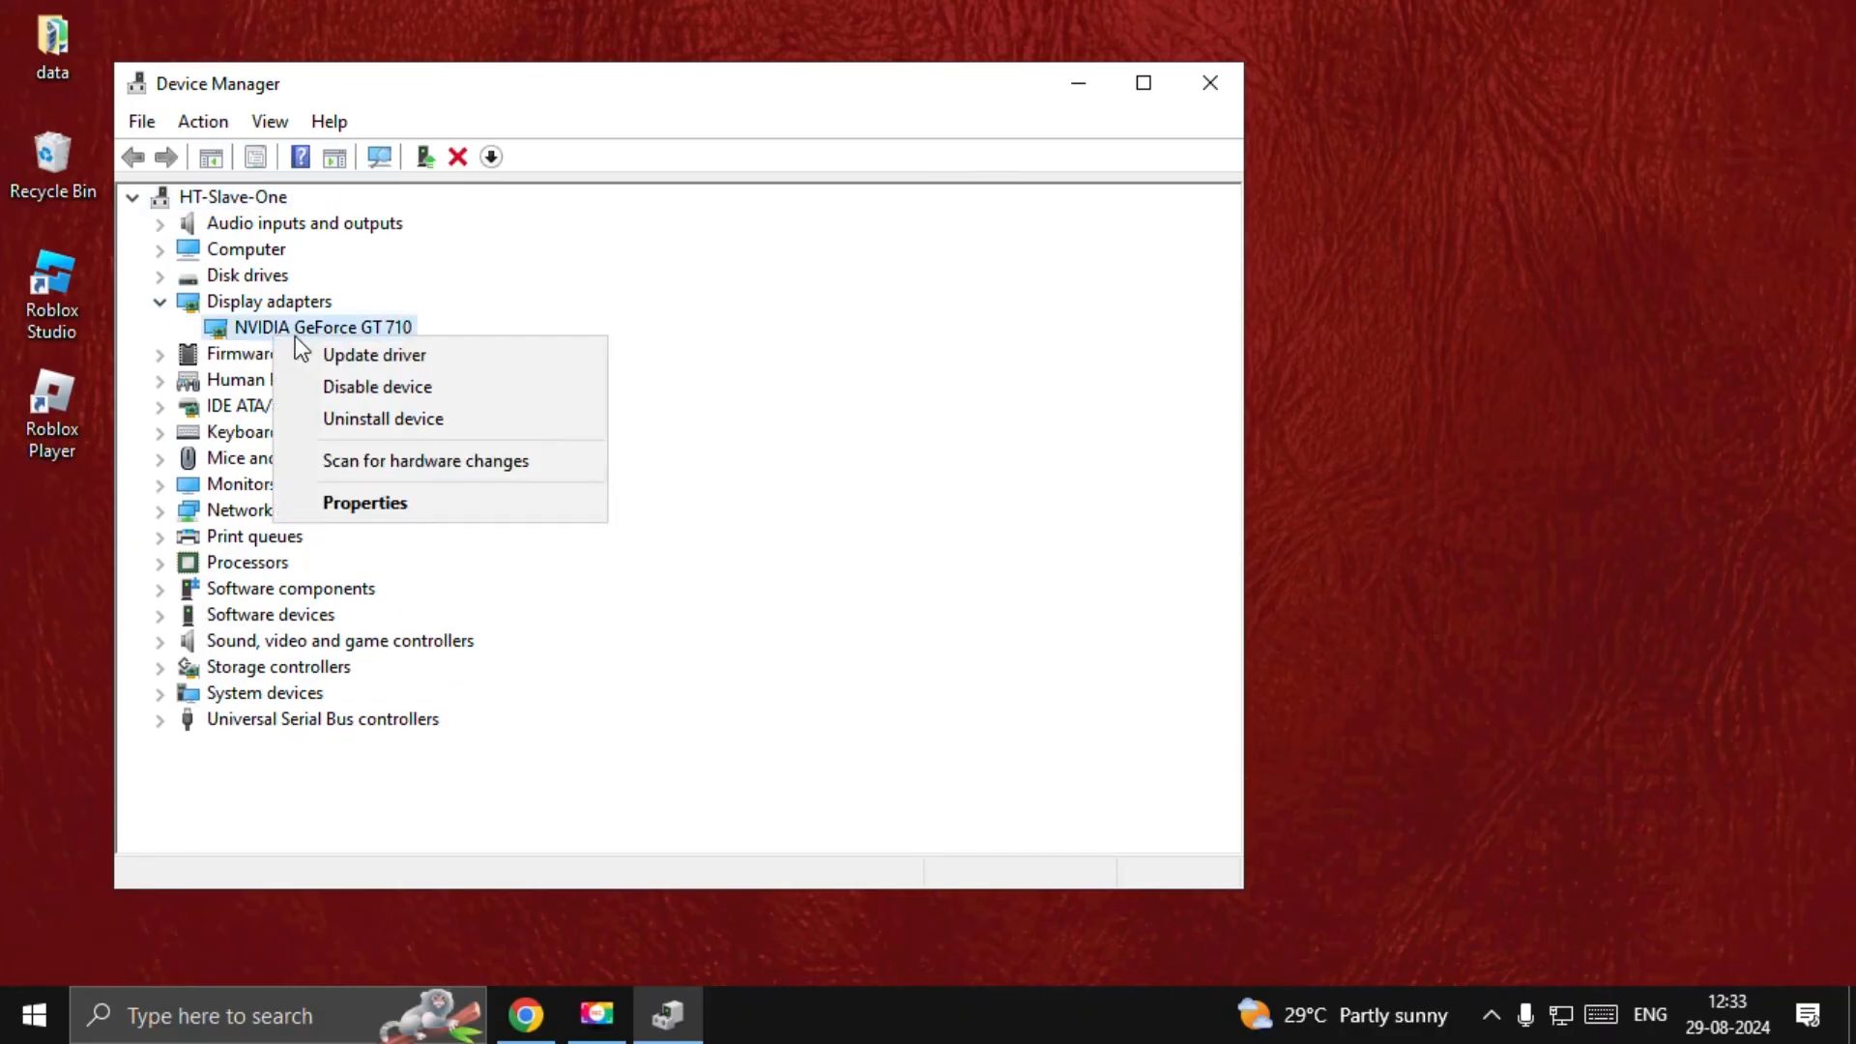
{"action": "left_click", "coordinate": [363, 502]}
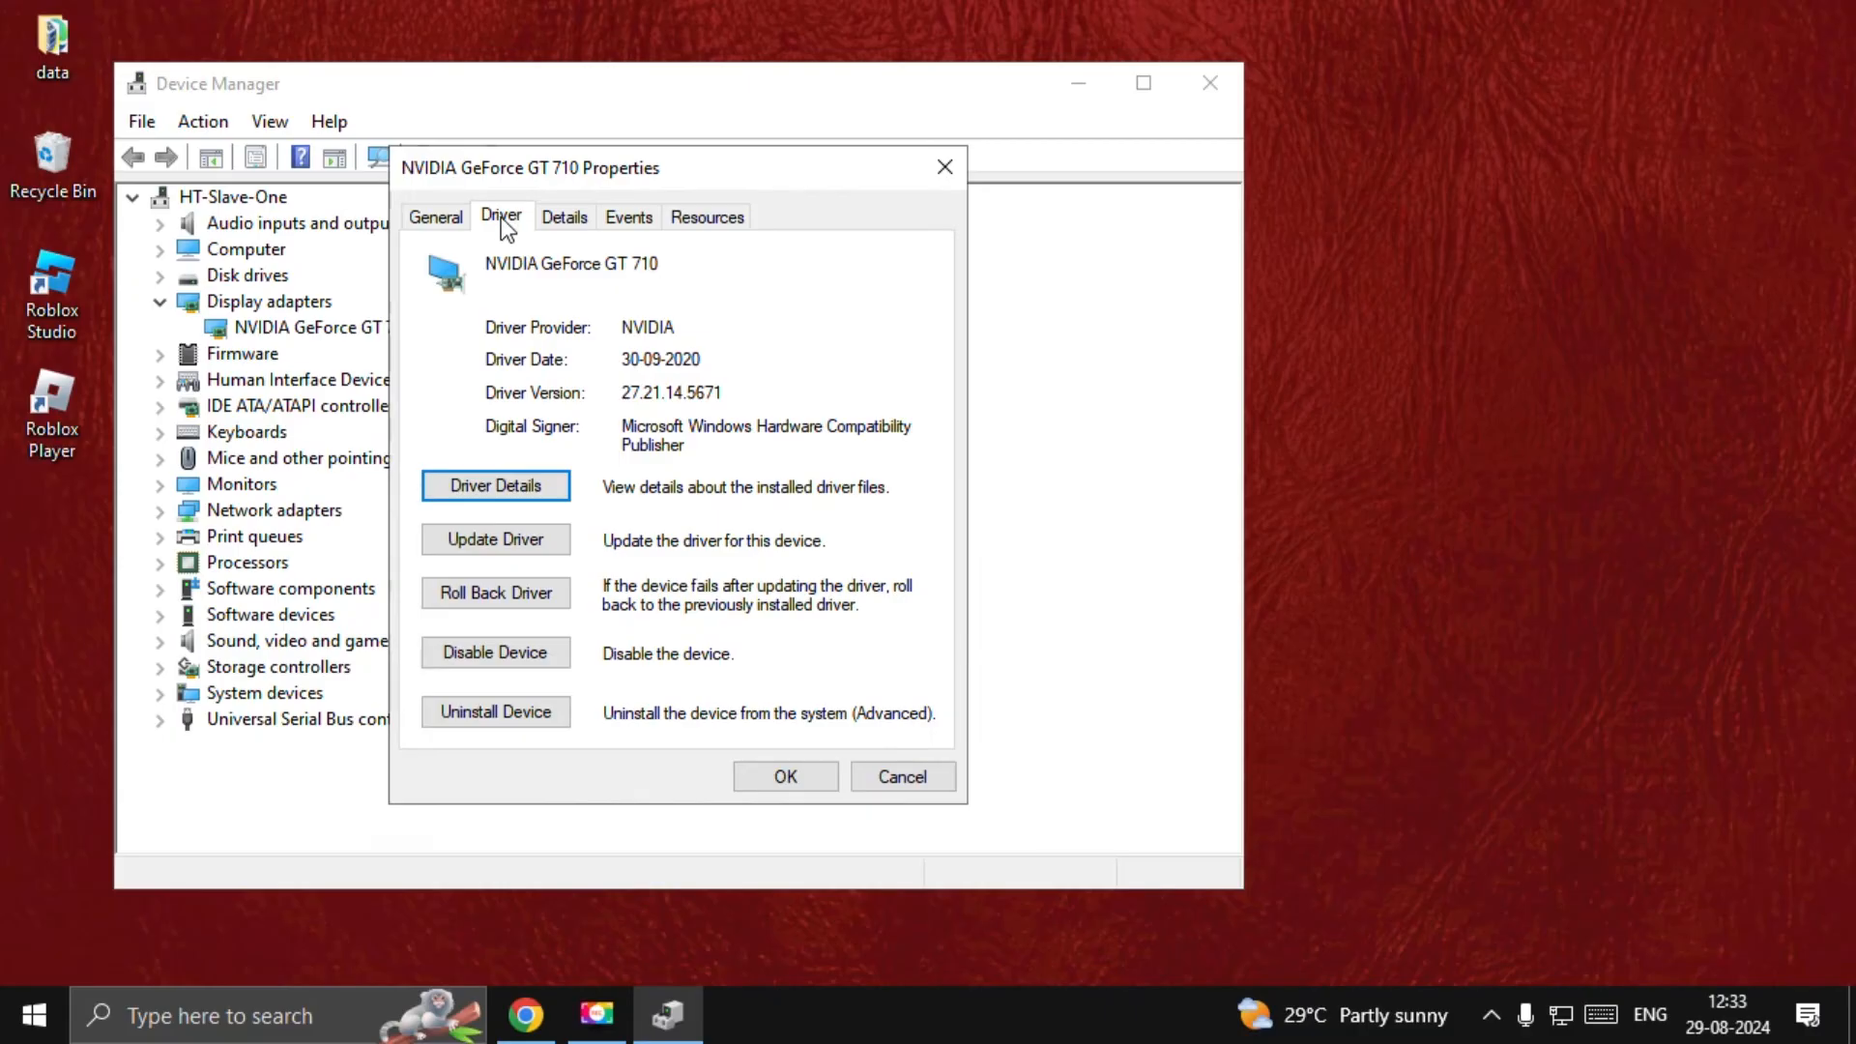
{"action": "left_click", "coordinate": [495, 540]}
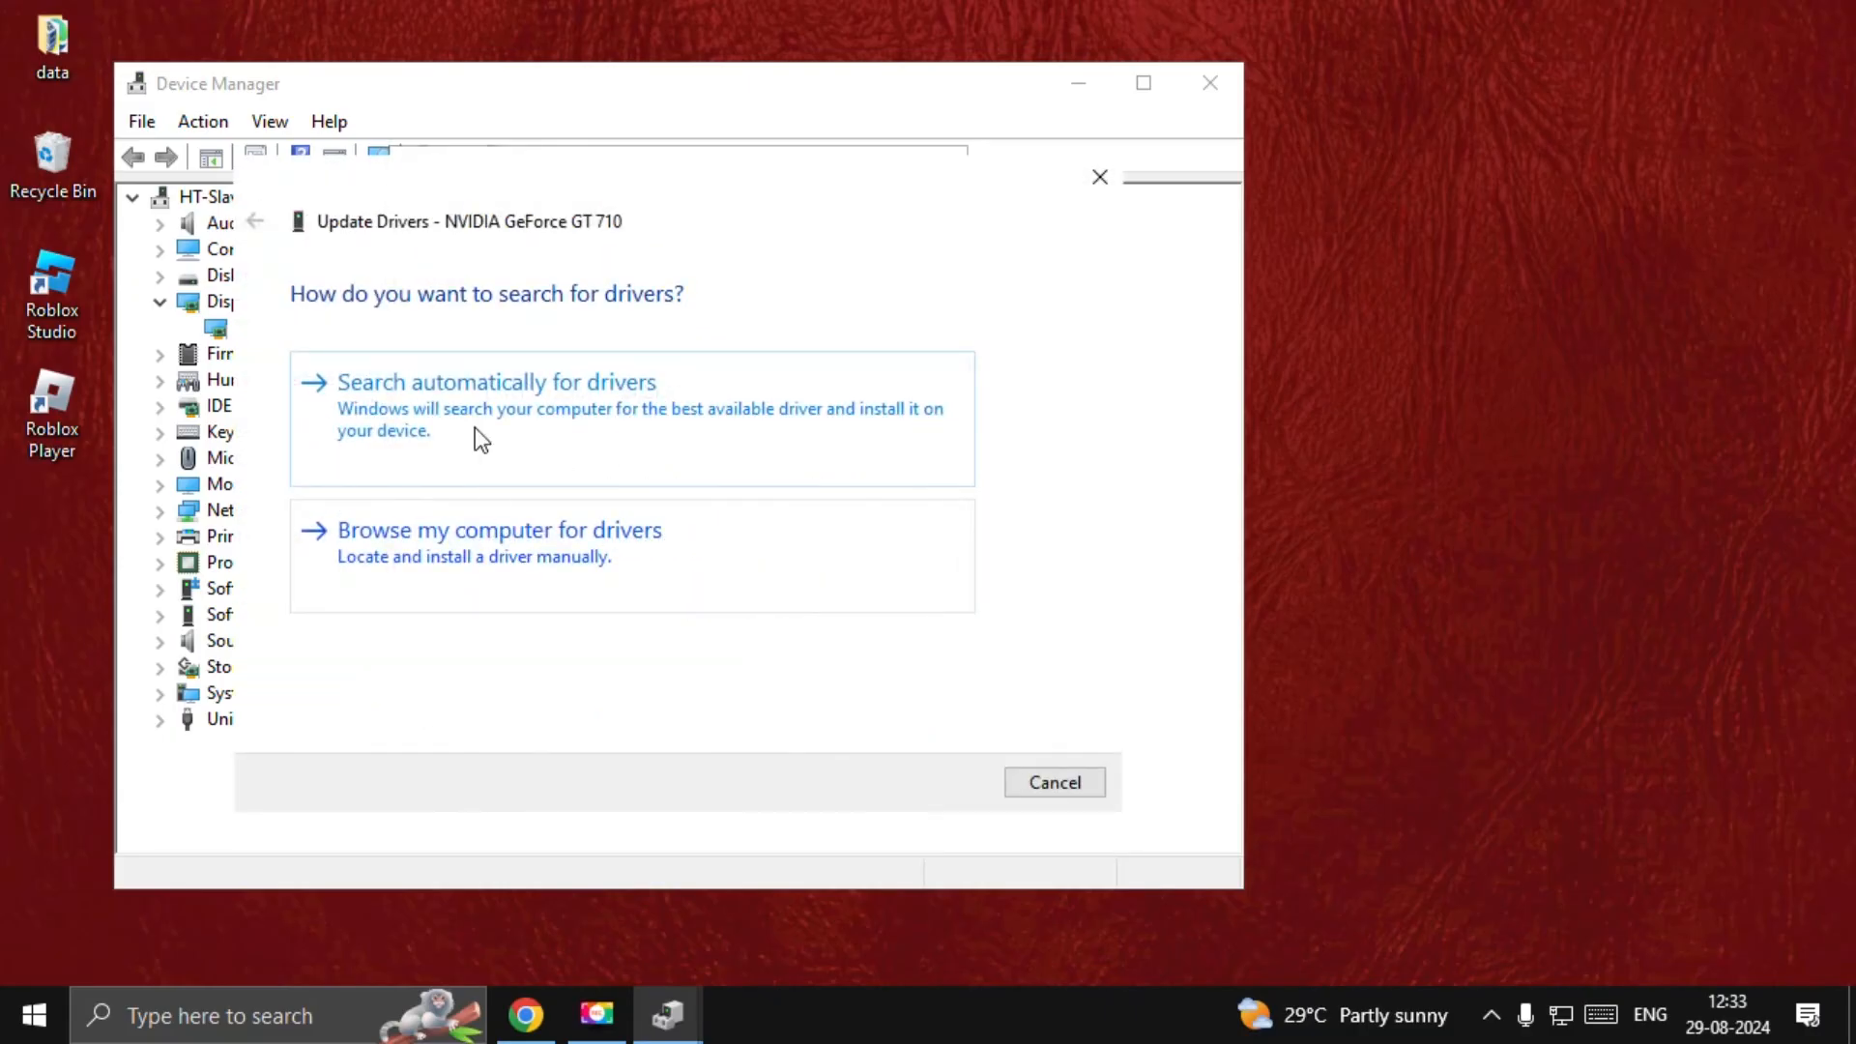
{"action": "left_click", "coordinate": [1052, 781]}
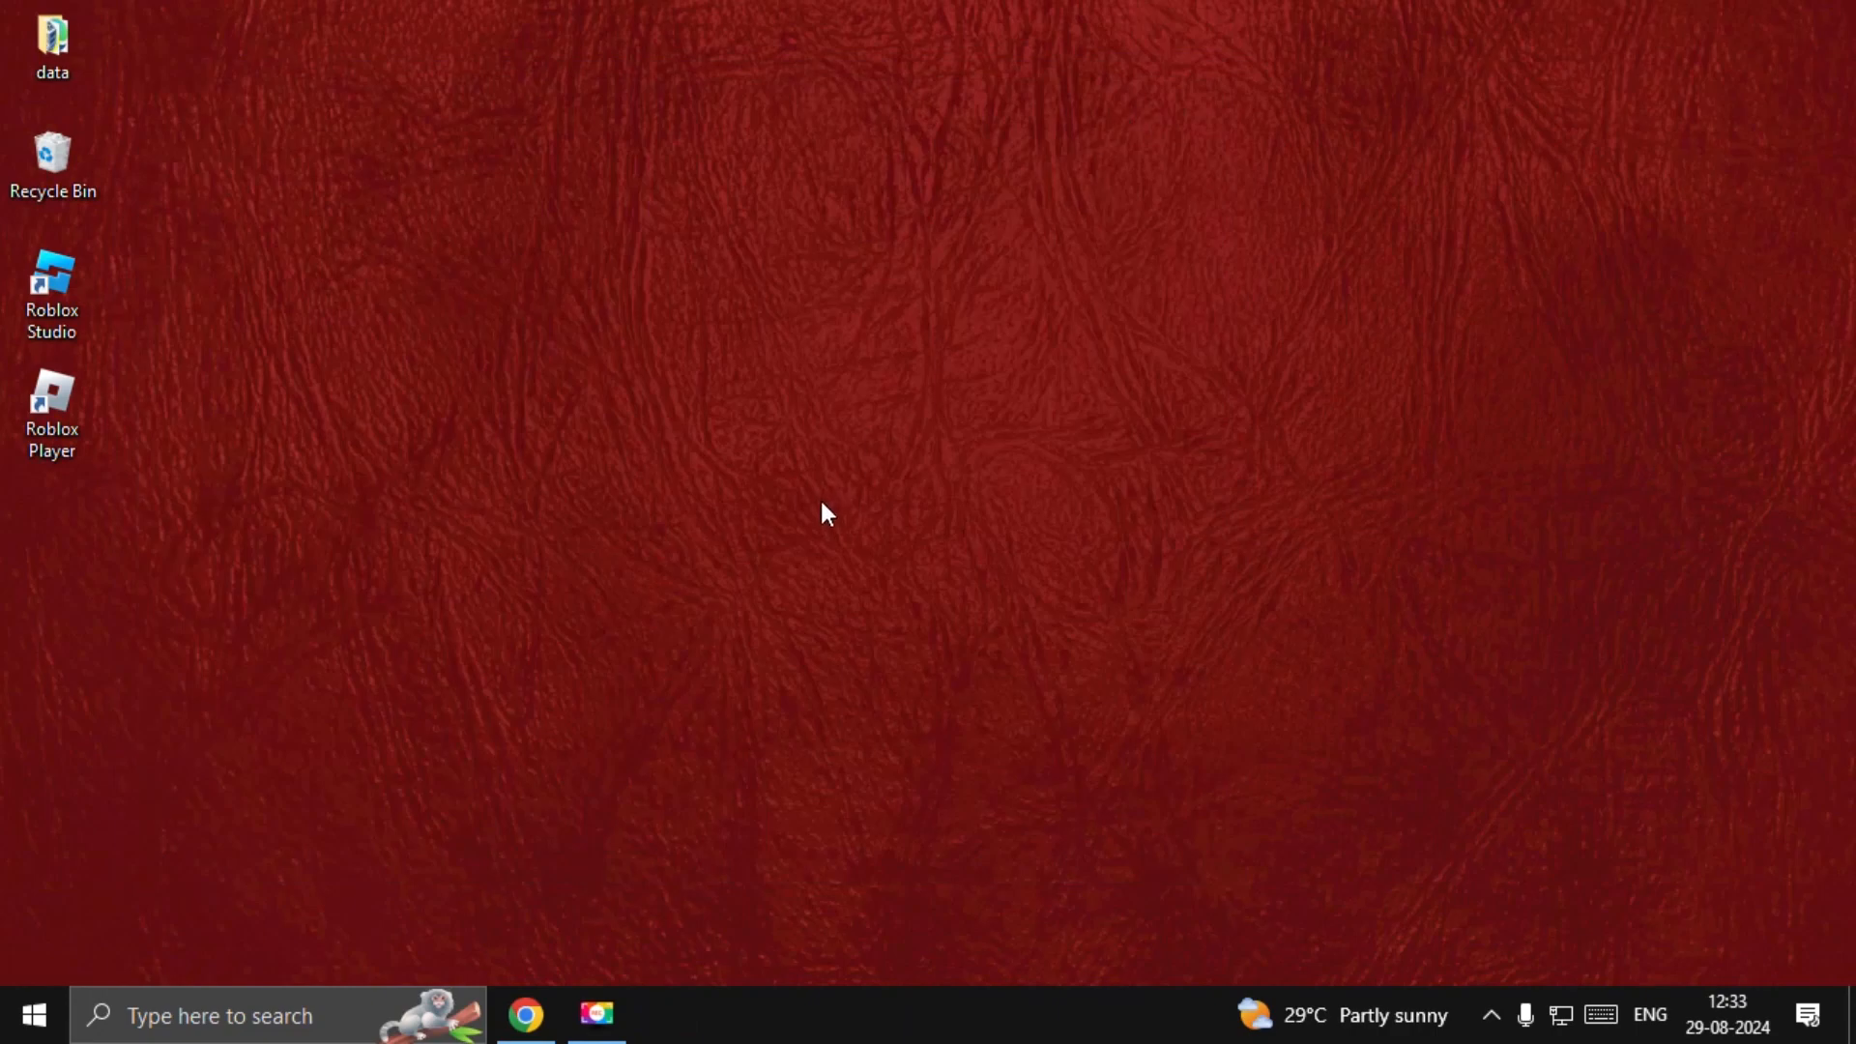
{"action": "mouse_move", "coordinate": [776, 563]}
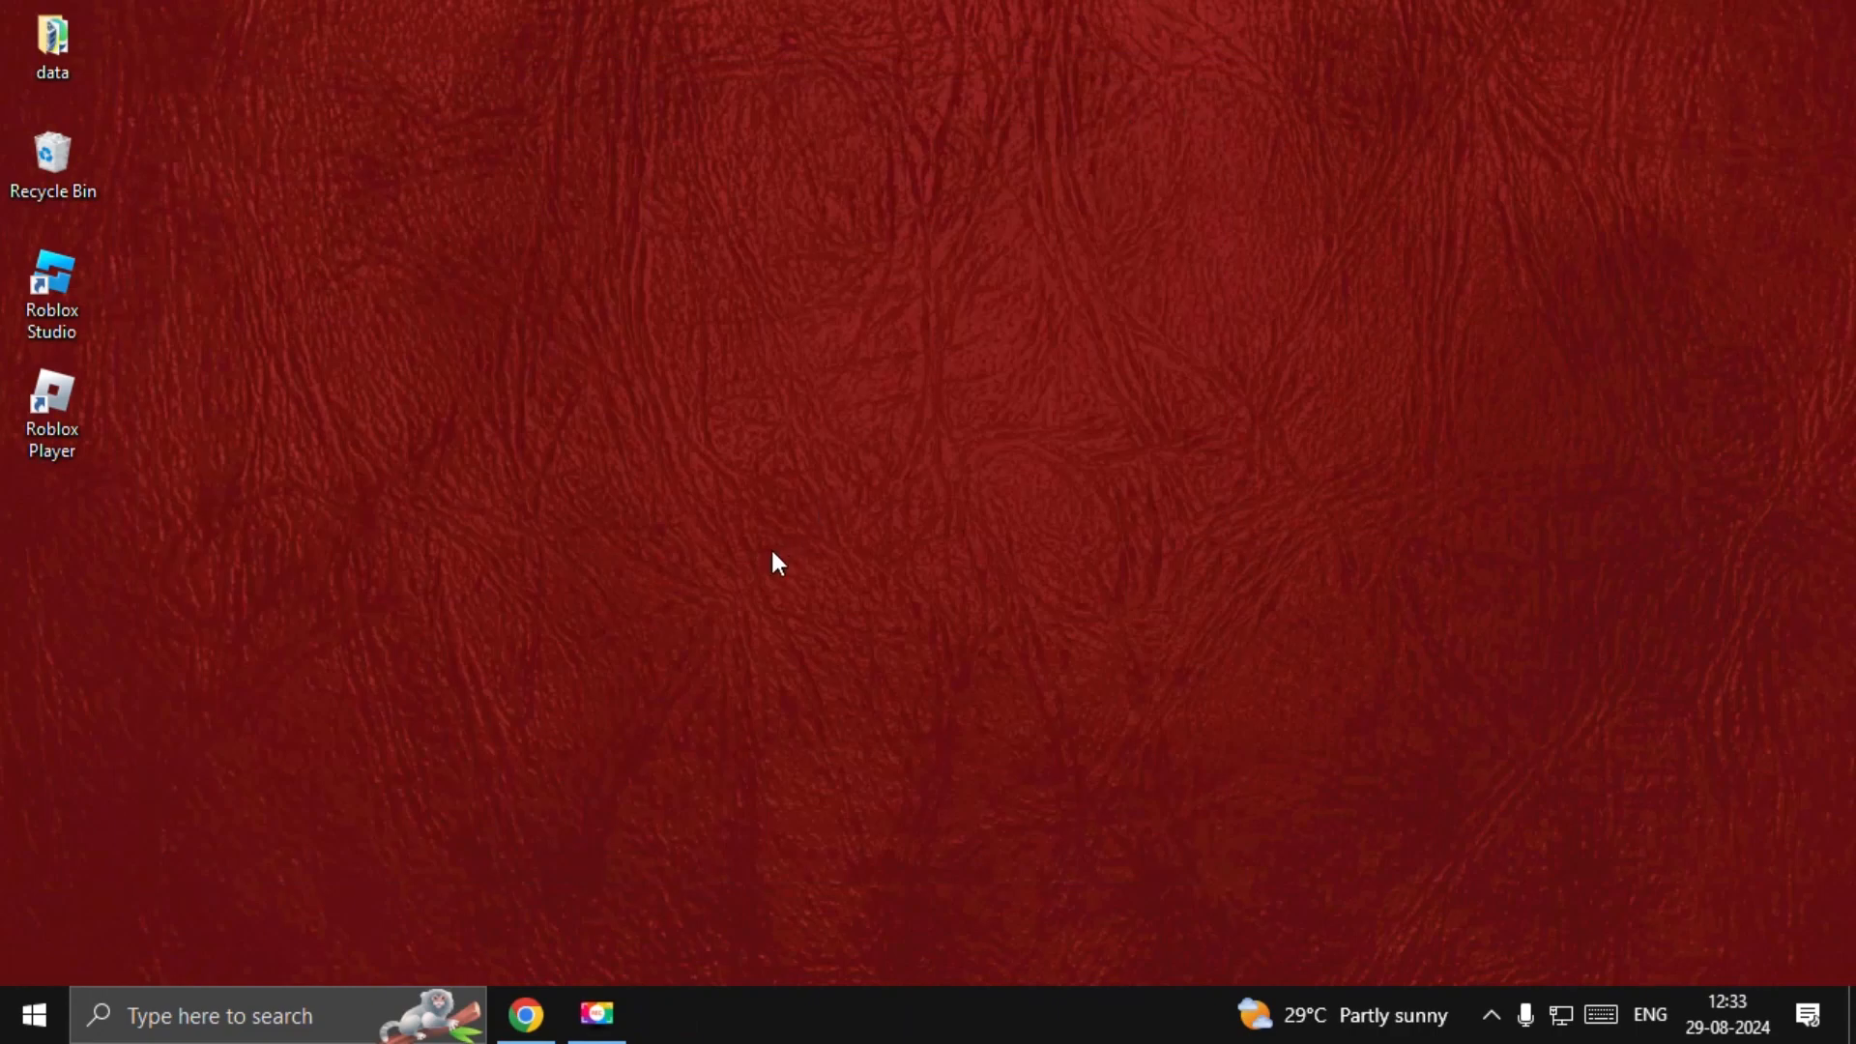